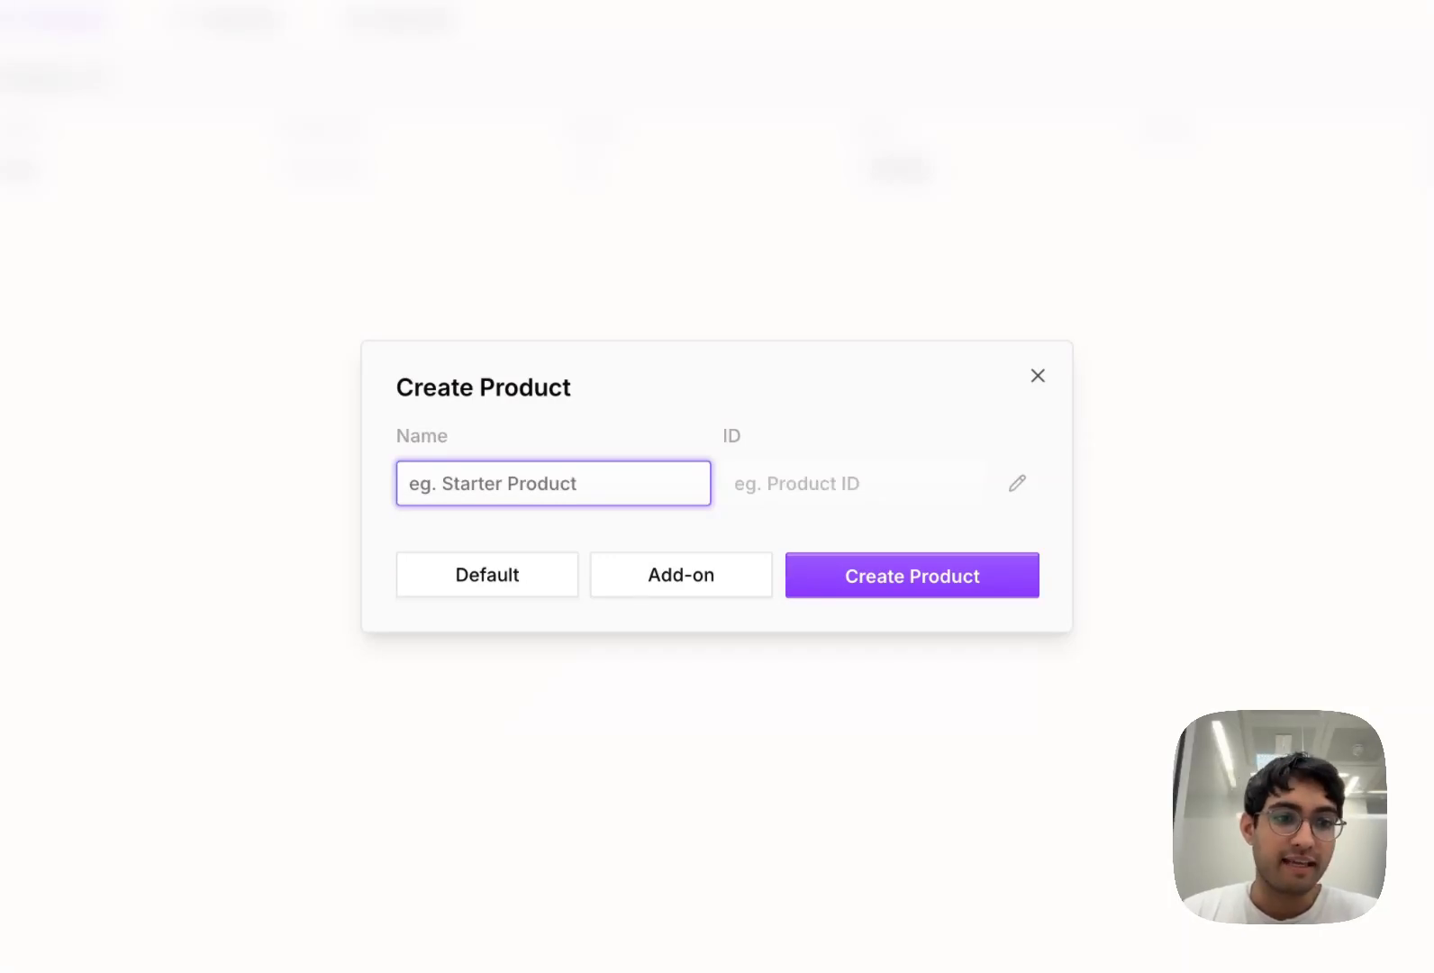
- Create the Pro product with a messages feature of 10 per month and a fixed $10 monthly price
{"action": "type", "text": "Pro"}
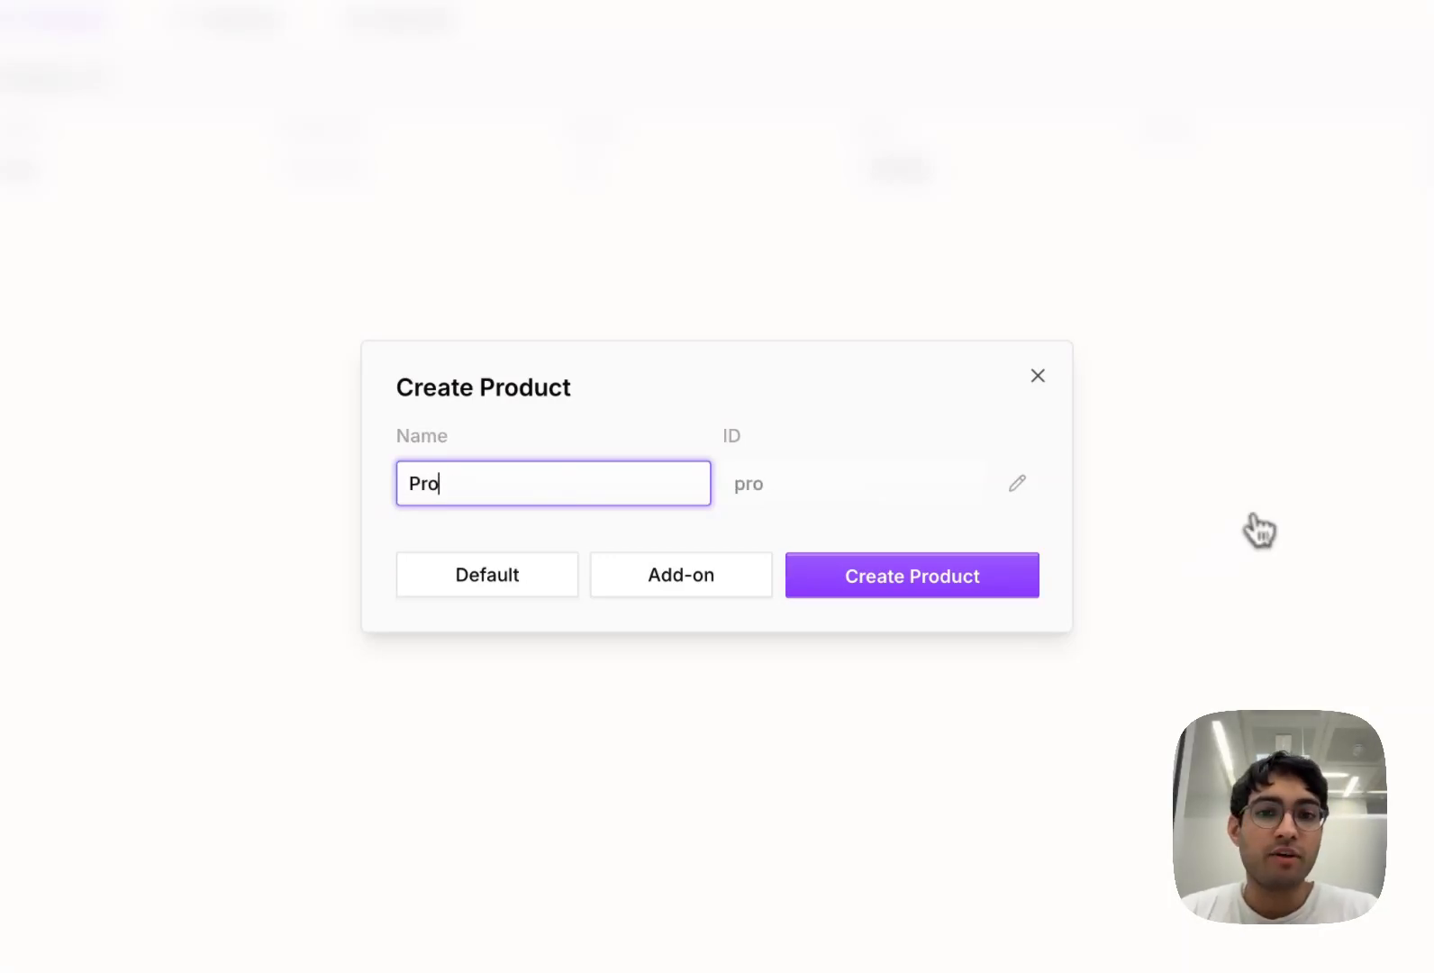
{"action": "left_click", "coordinate": [912, 574]}
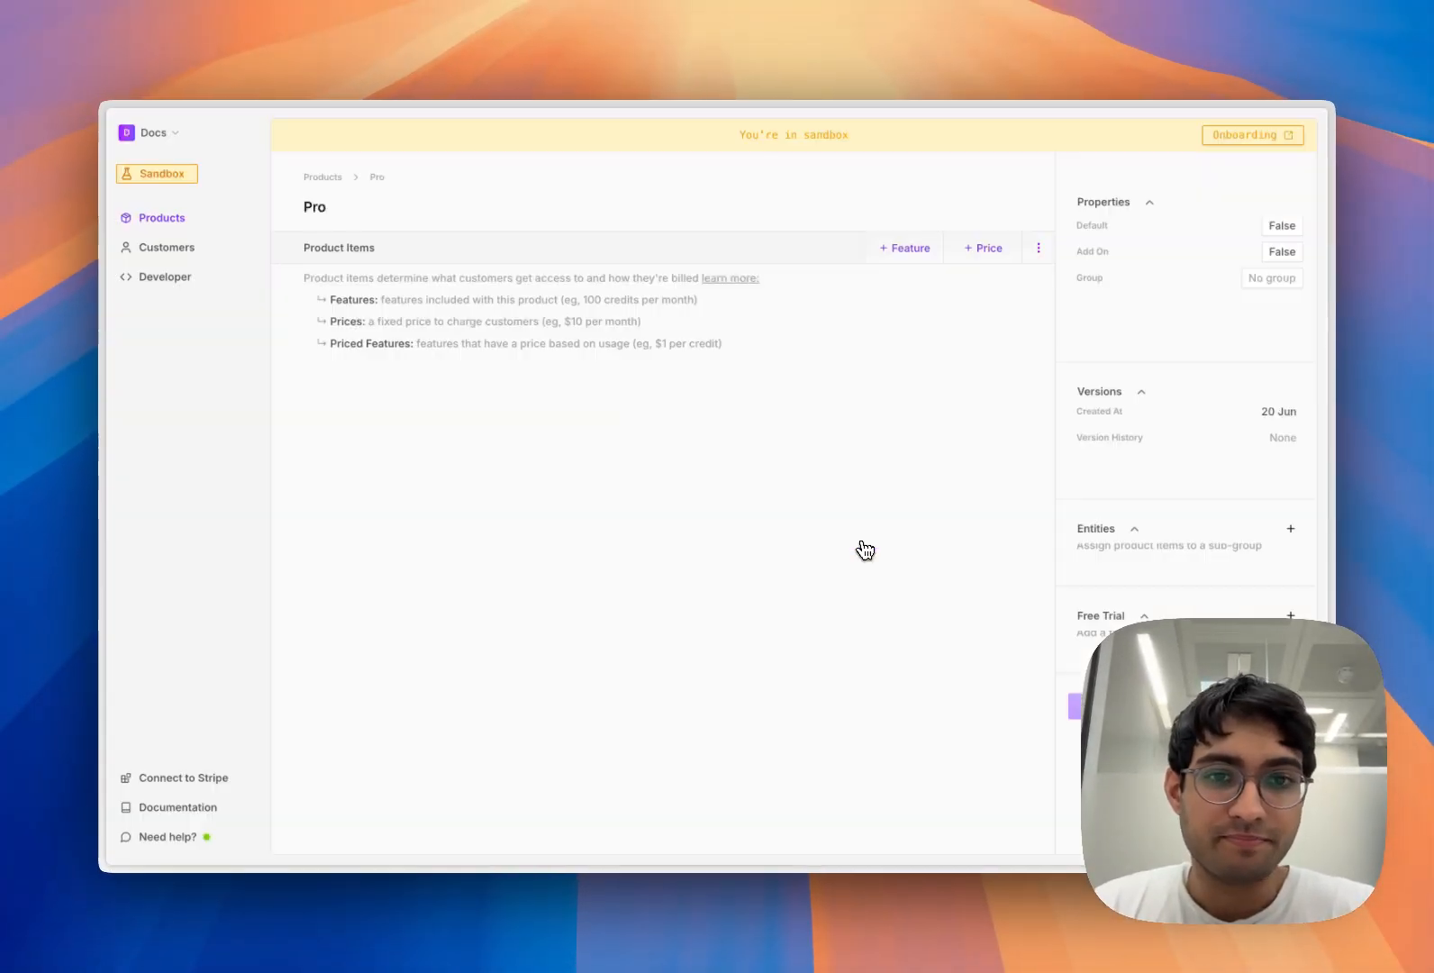
{"action": "left_click", "coordinate": [904, 246]}
{"action": "type", "text": "10"}
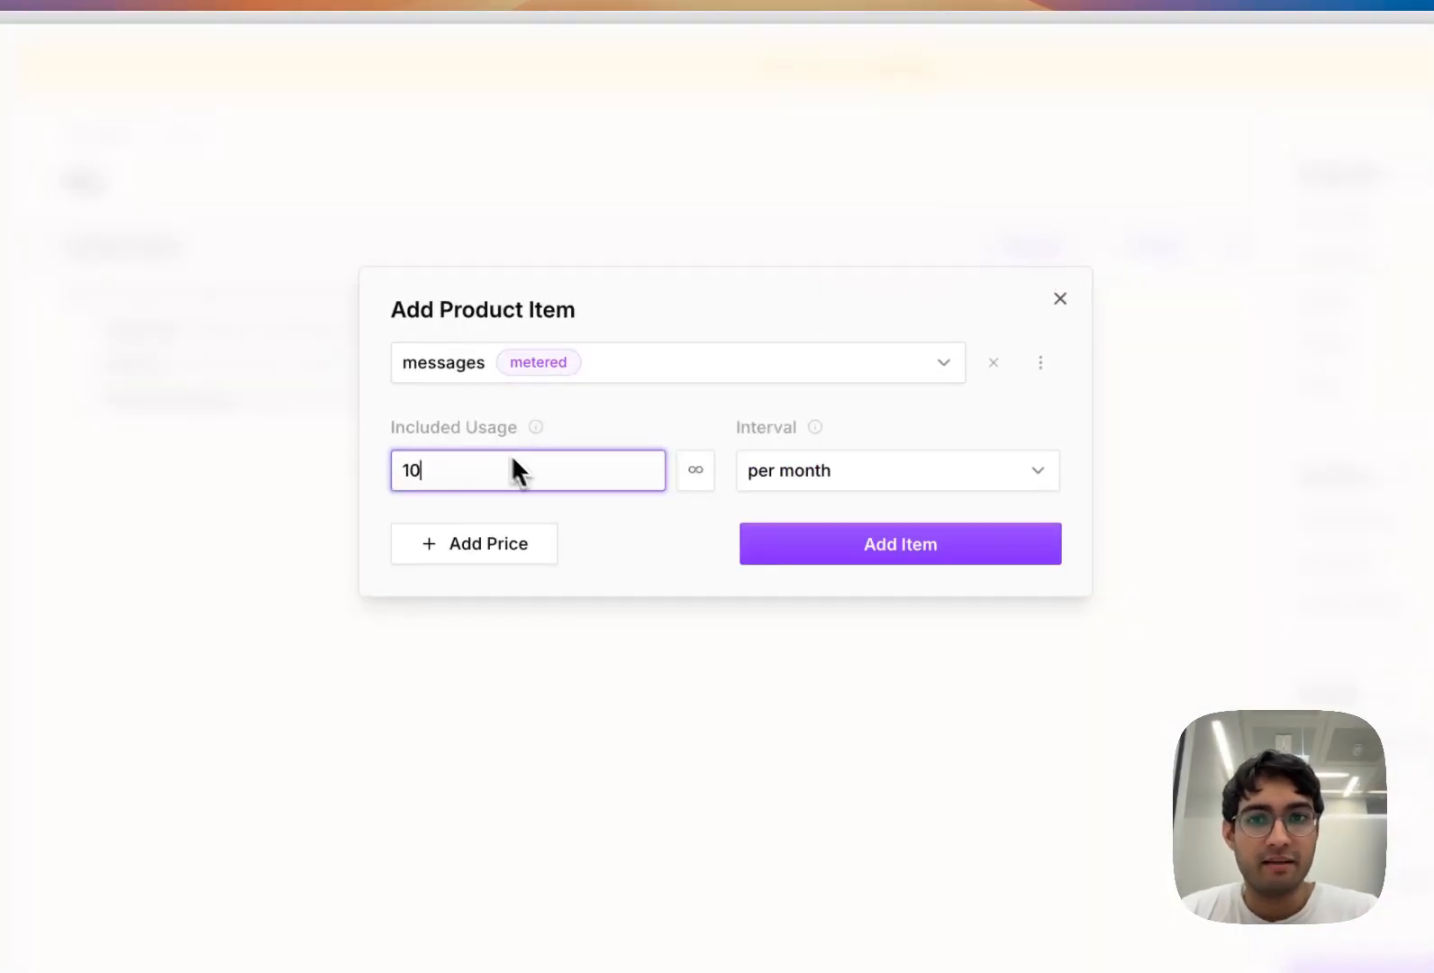
{"action": "left_click", "coordinate": [898, 542]}
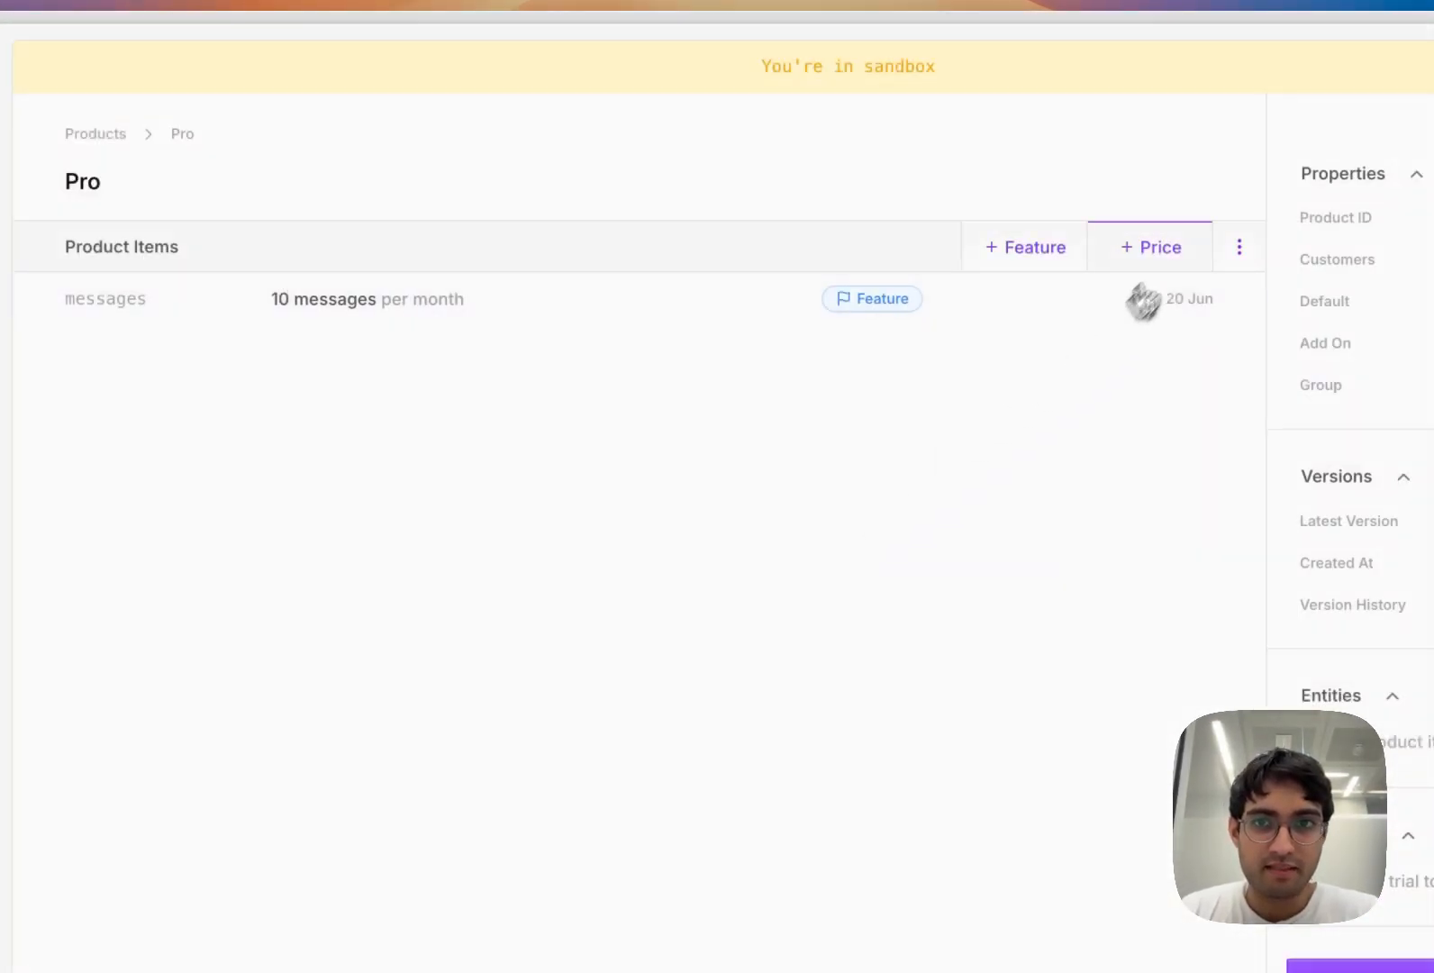
{"action": "left_click", "coordinate": [1149, 245]}
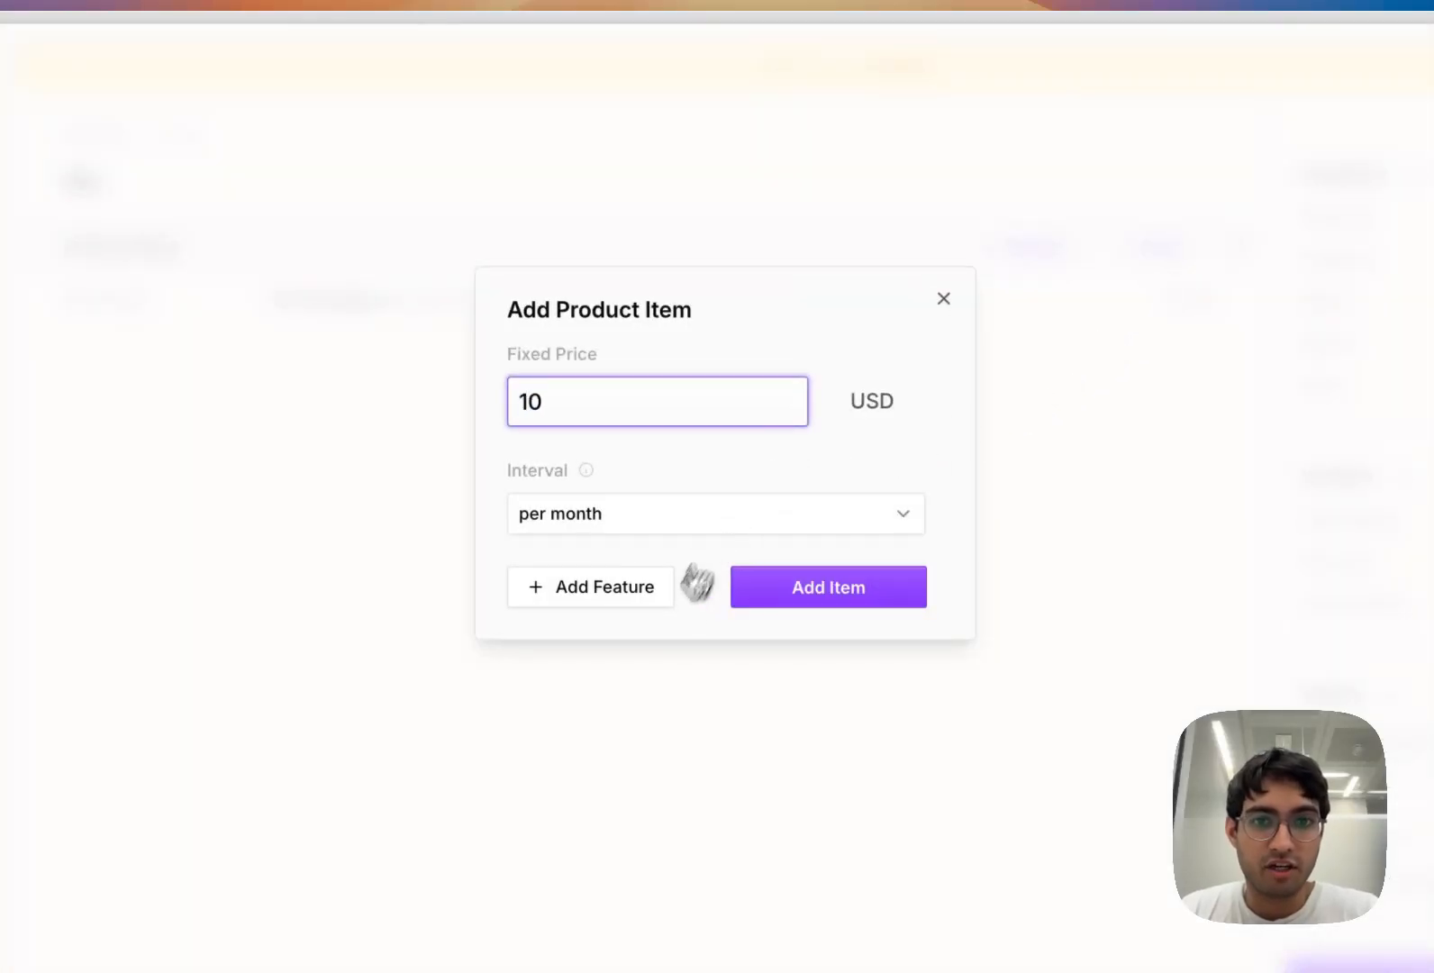
{"action": "left_click", "coordinate": [827, 585]}
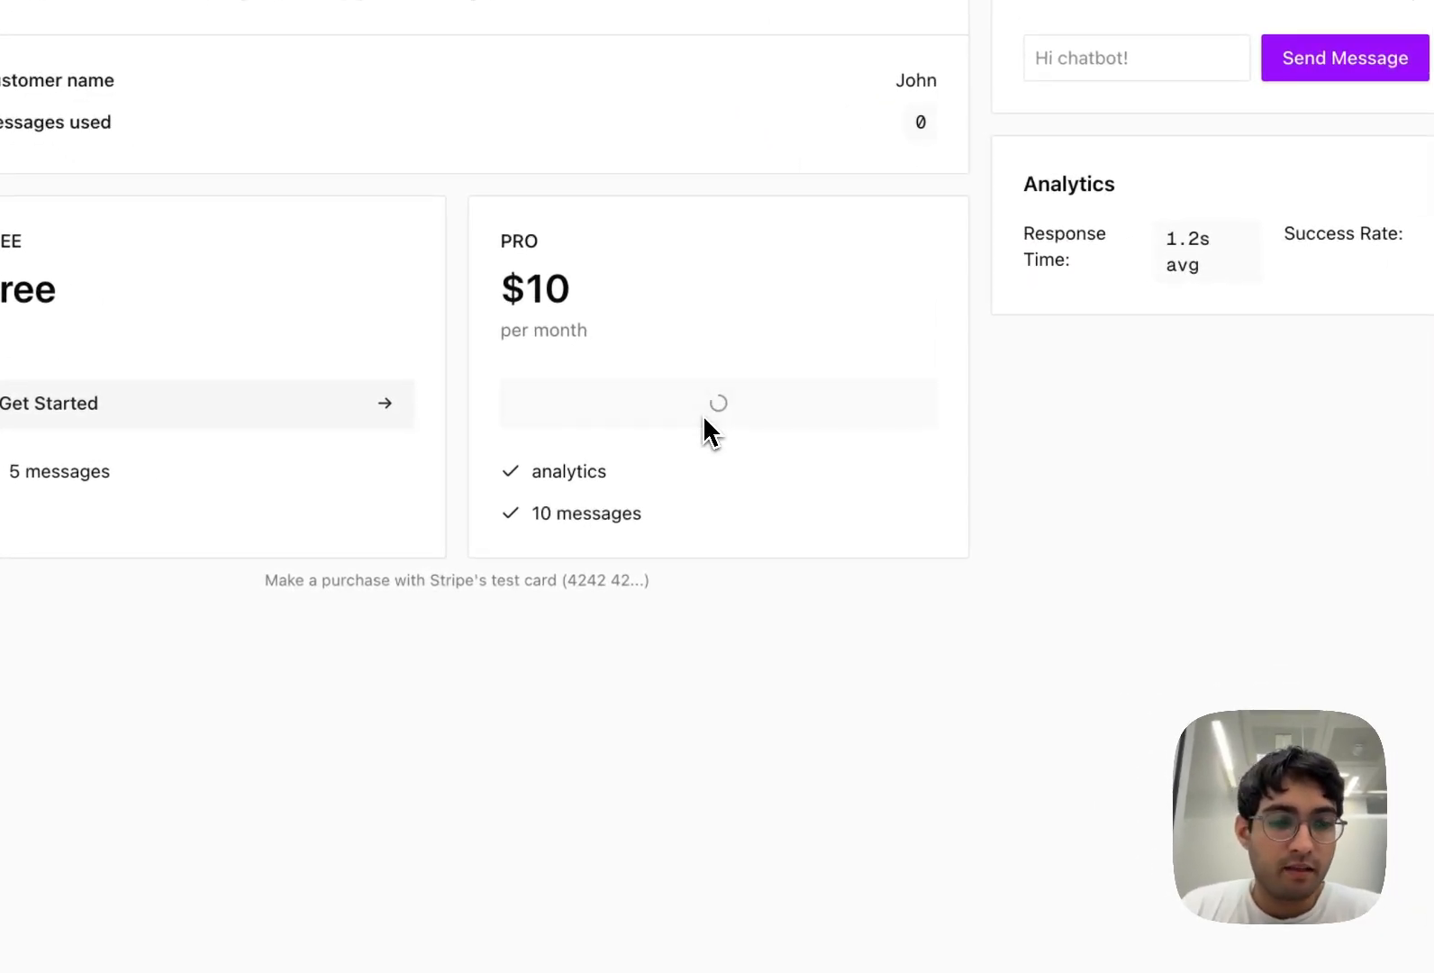
- Check out the Pro plan and pay the $10 subscription through Stripe with the test card
{"action": "left_click", "coordinate": [717, 401]}
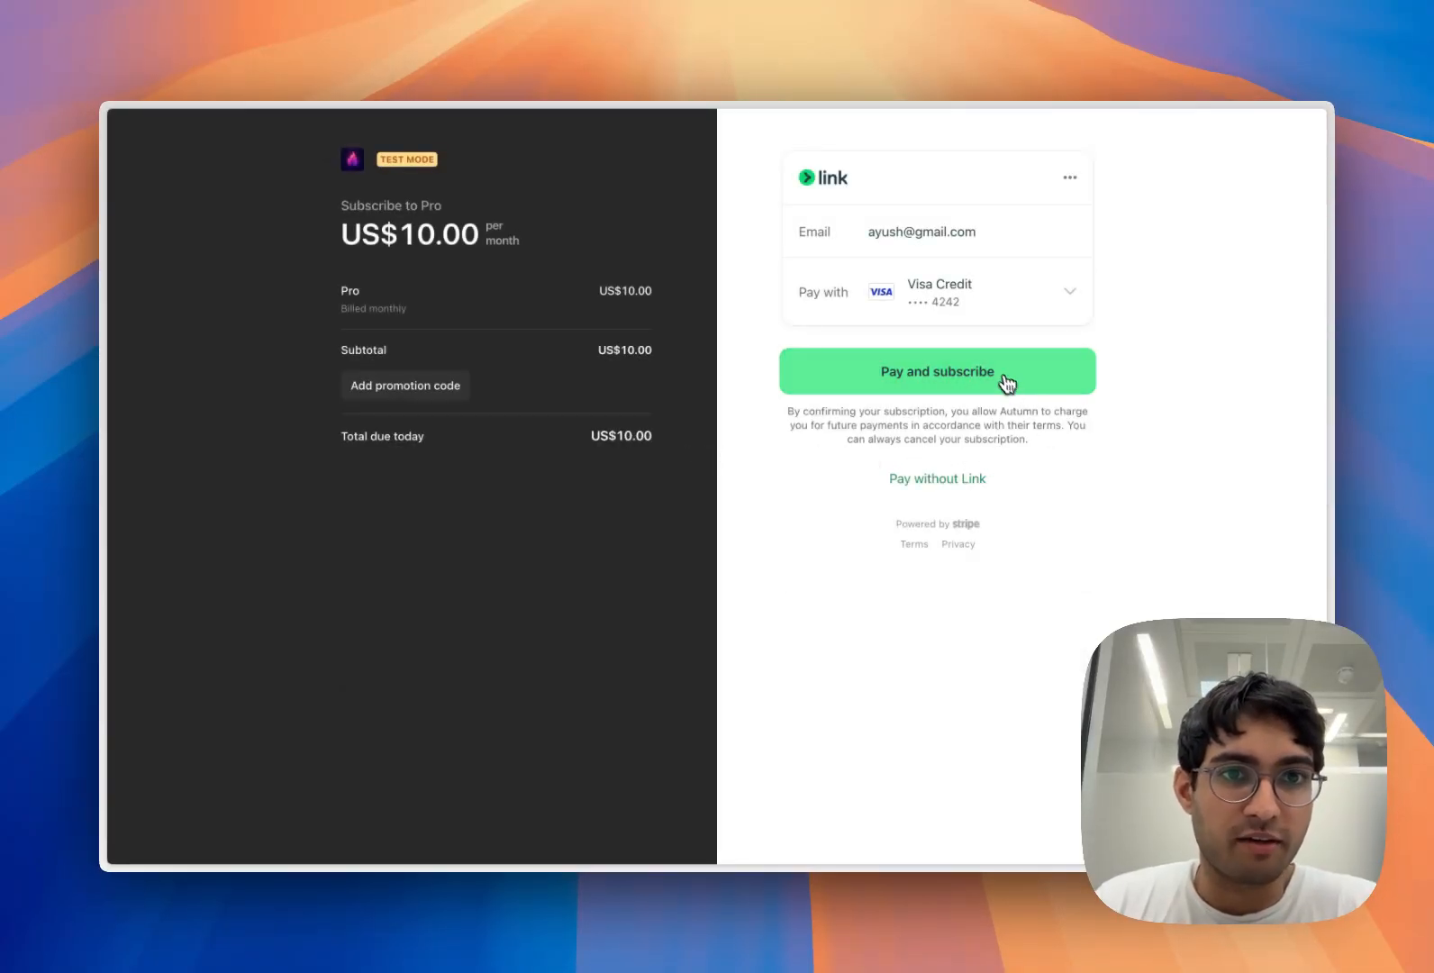
{"action": "left_click", "coordinate": [937, 371]}
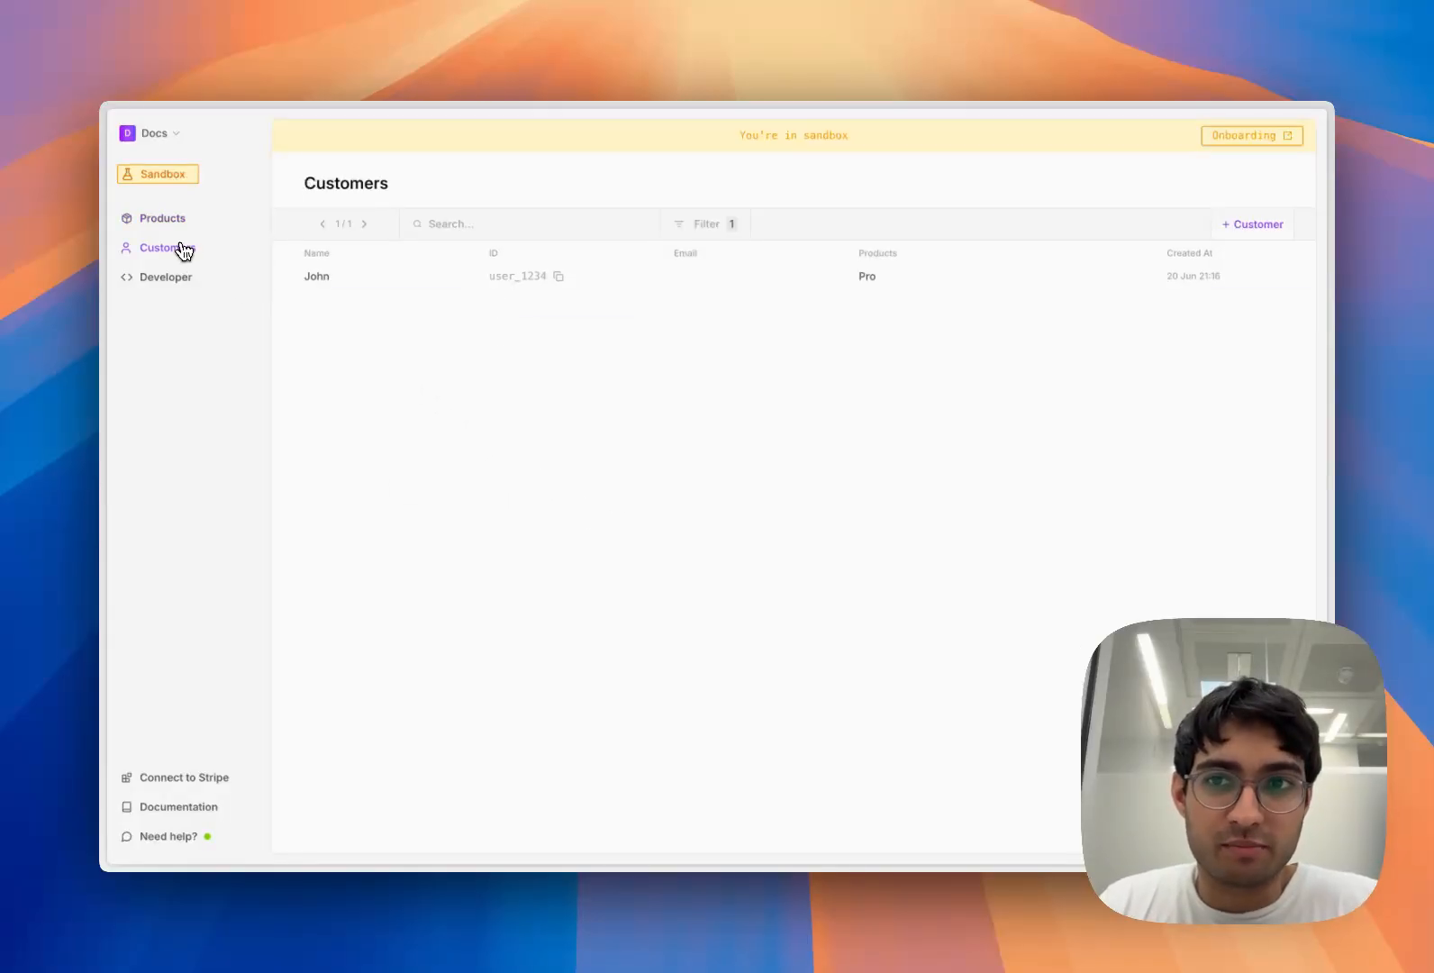
{"action": "mouse_move", "coordinate": [767, 290]}
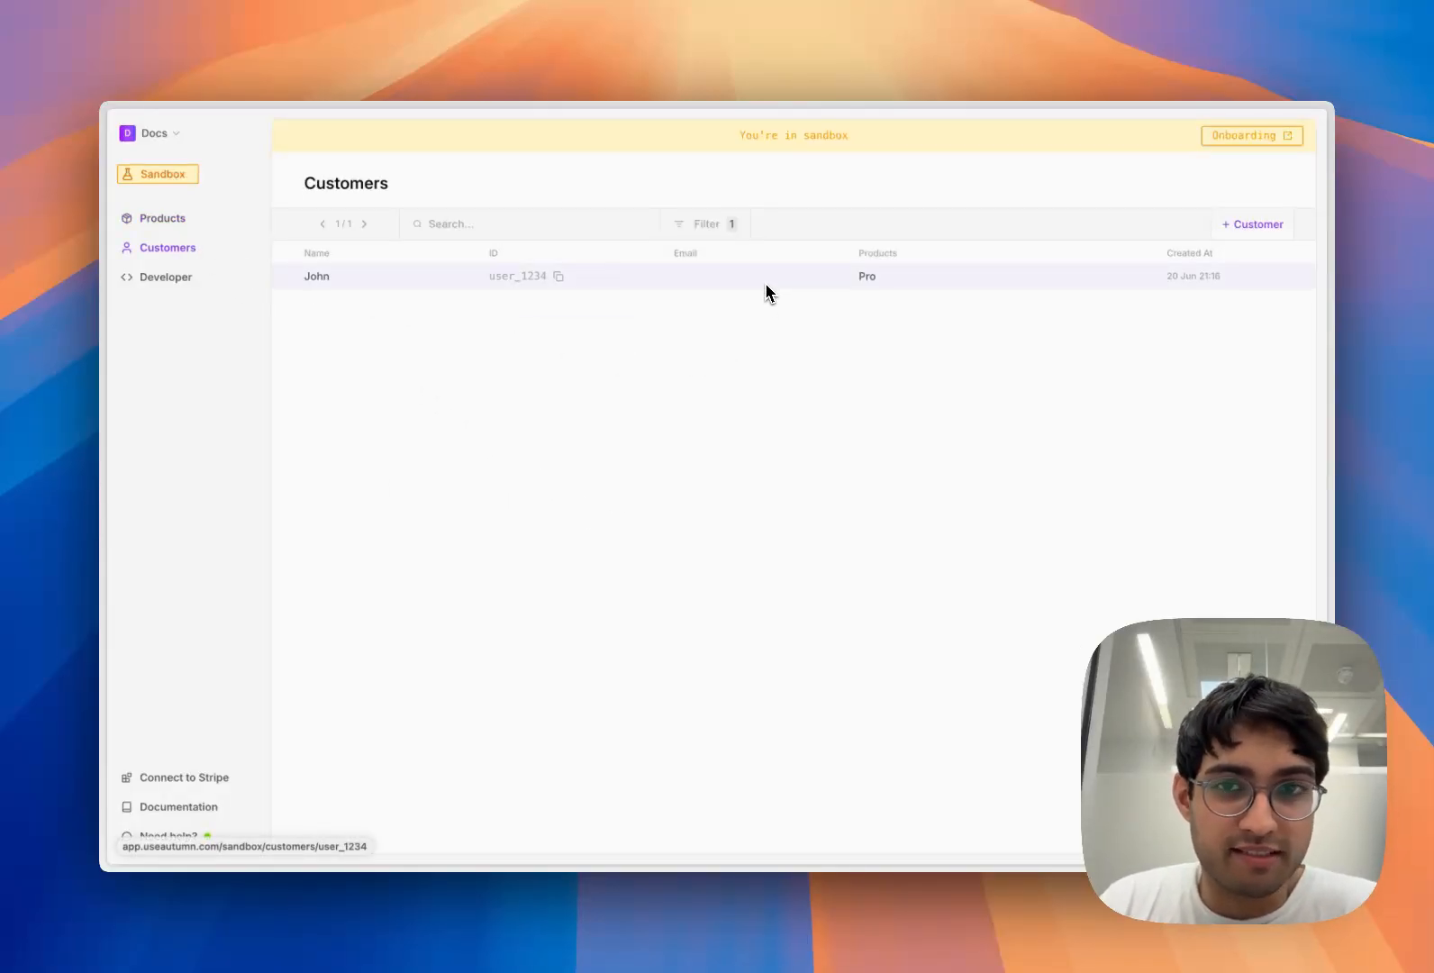
{"action": "mouse_move", "coordinate": [823, 371]}
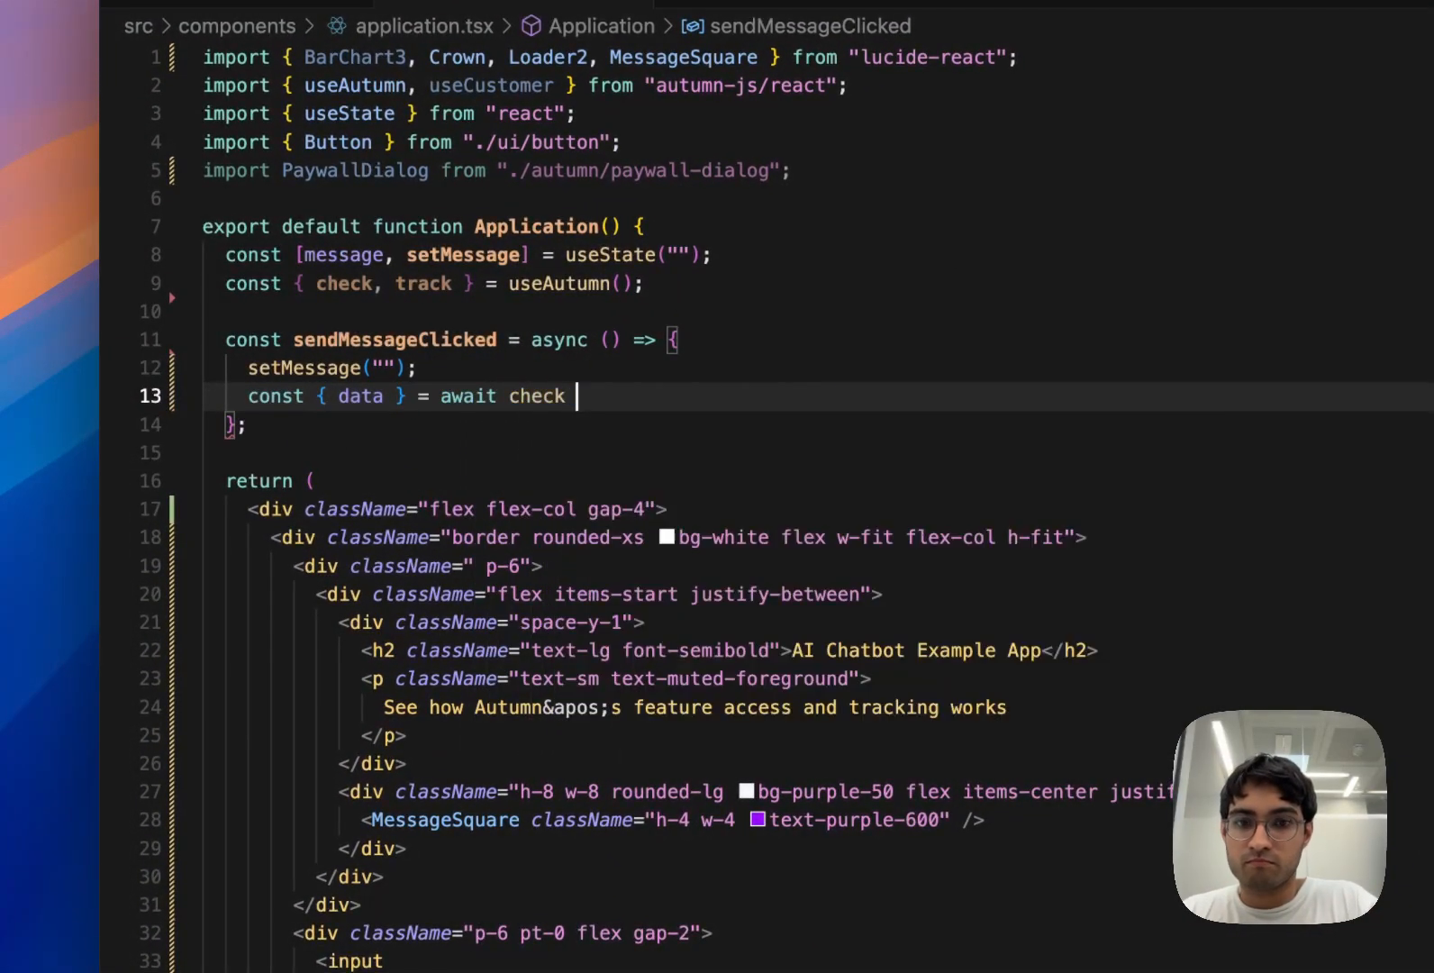
- In sendMessageClicked, add check({ featureId: "messages" }) and track({ featureId: "messages" }) when allowed
{"action": "type", "text": "({"}
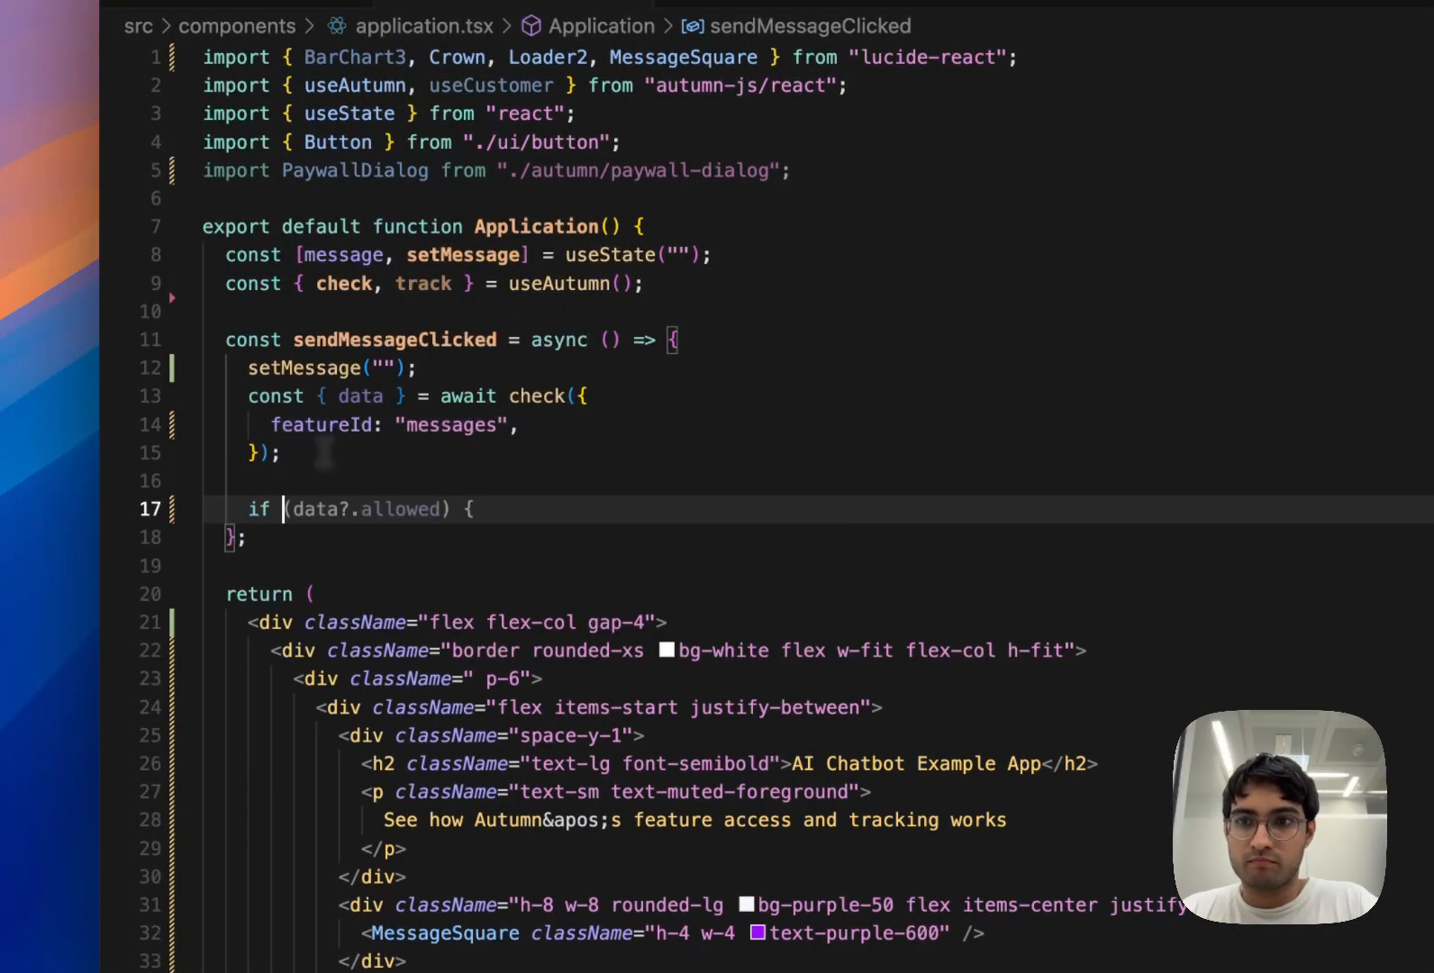
{"action": "type", "text": "await track({"}
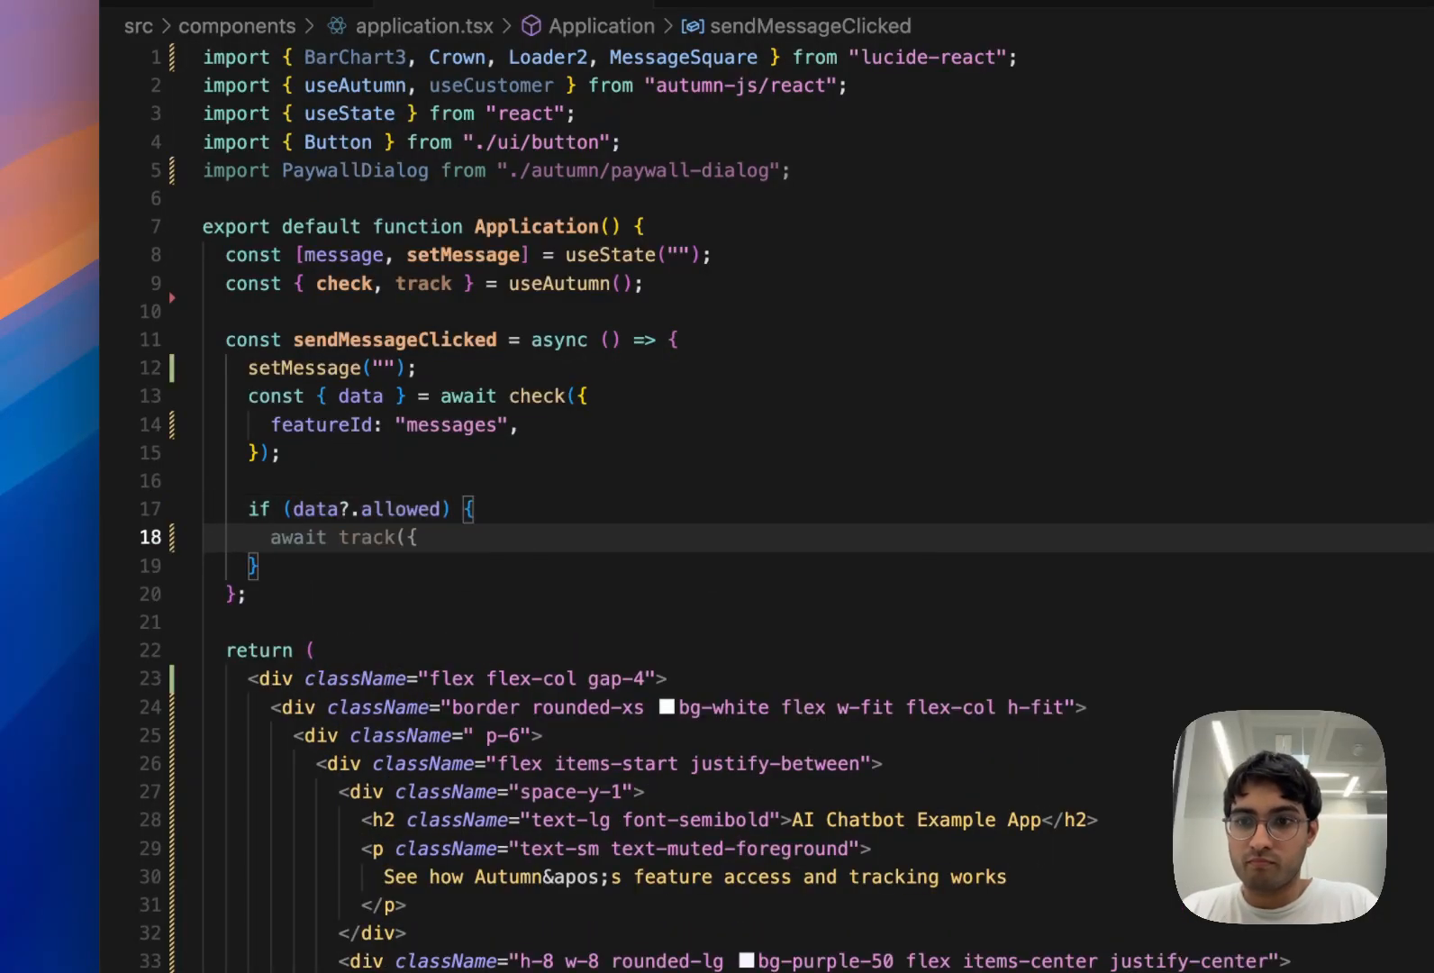
{"action": "type", "text": "featureId: \"messages\","}
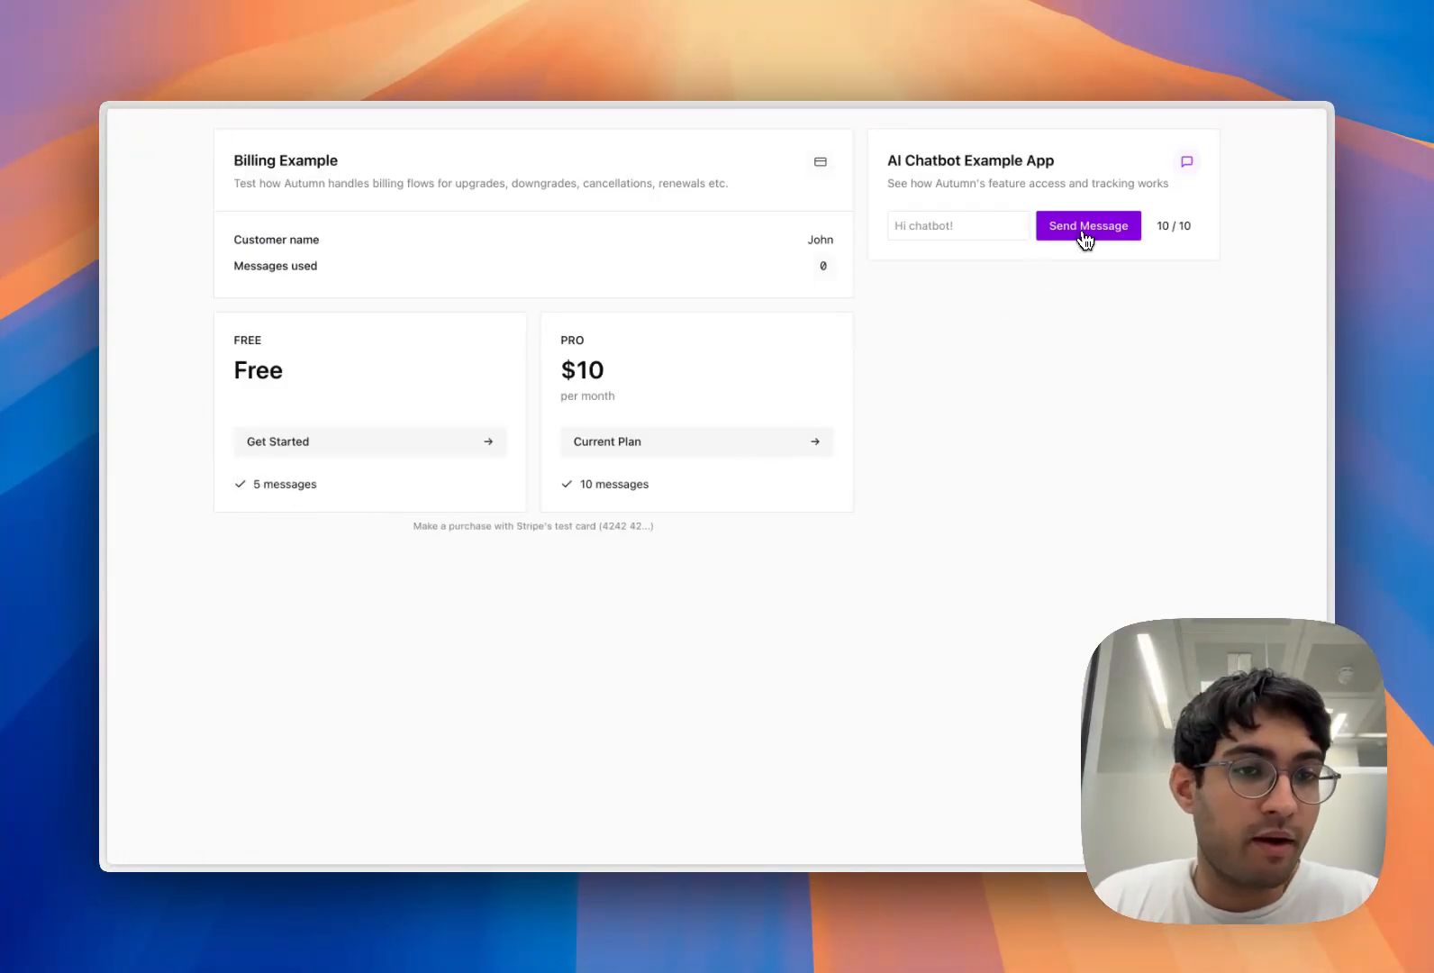
- Send several test messages so the counter drops from 10/10 toward 4/10
{"action": "left_click", "coordinate": [1088, 225]}
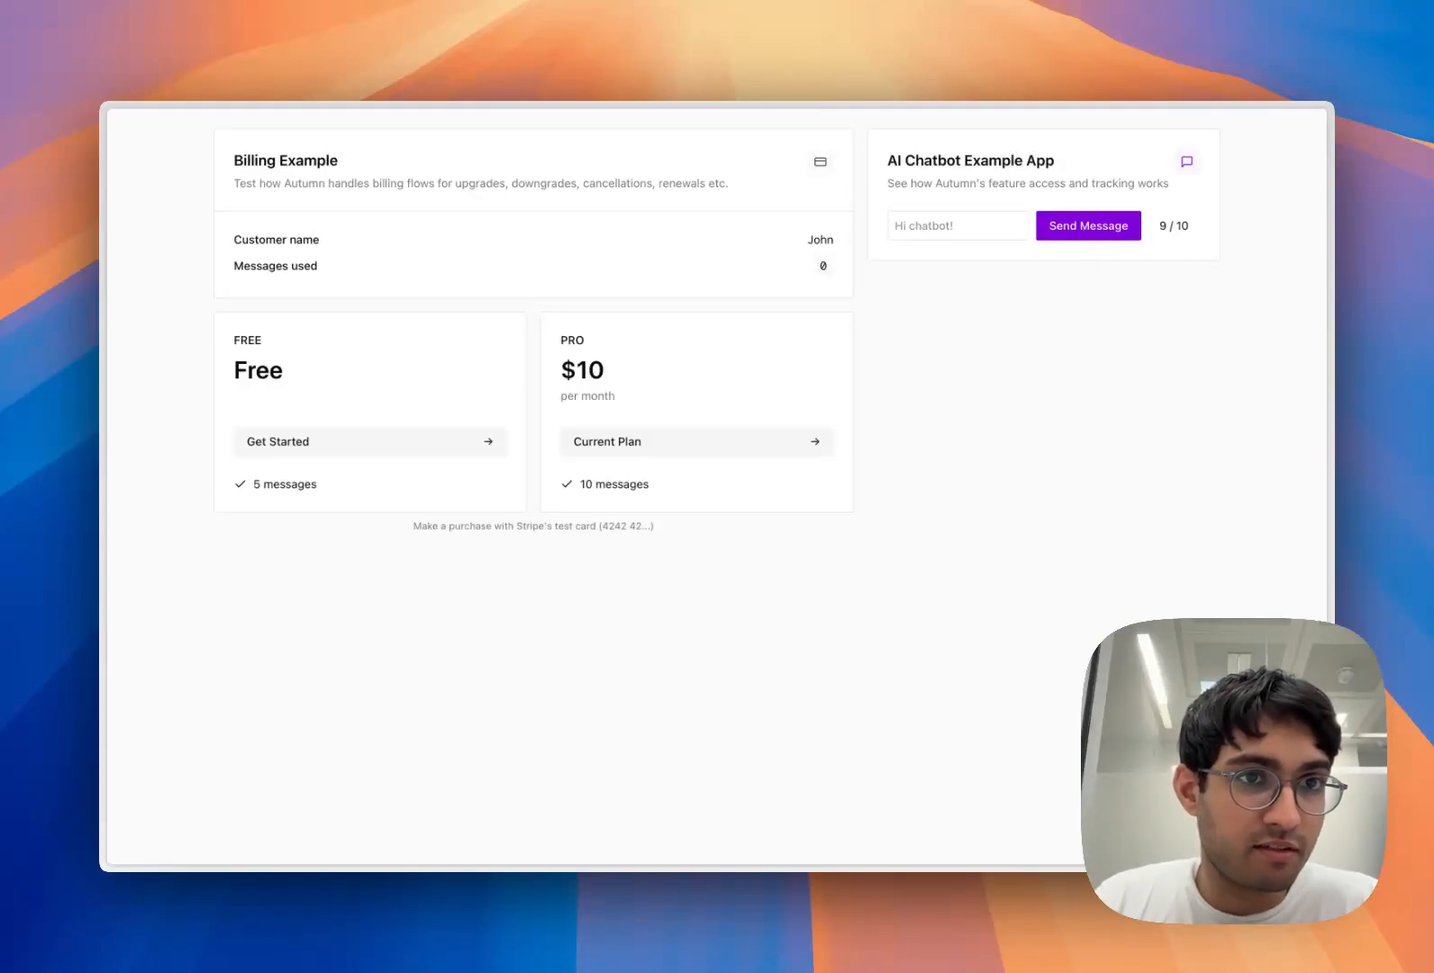
{"action": "left_click", "coordinate": [1088, 225]}
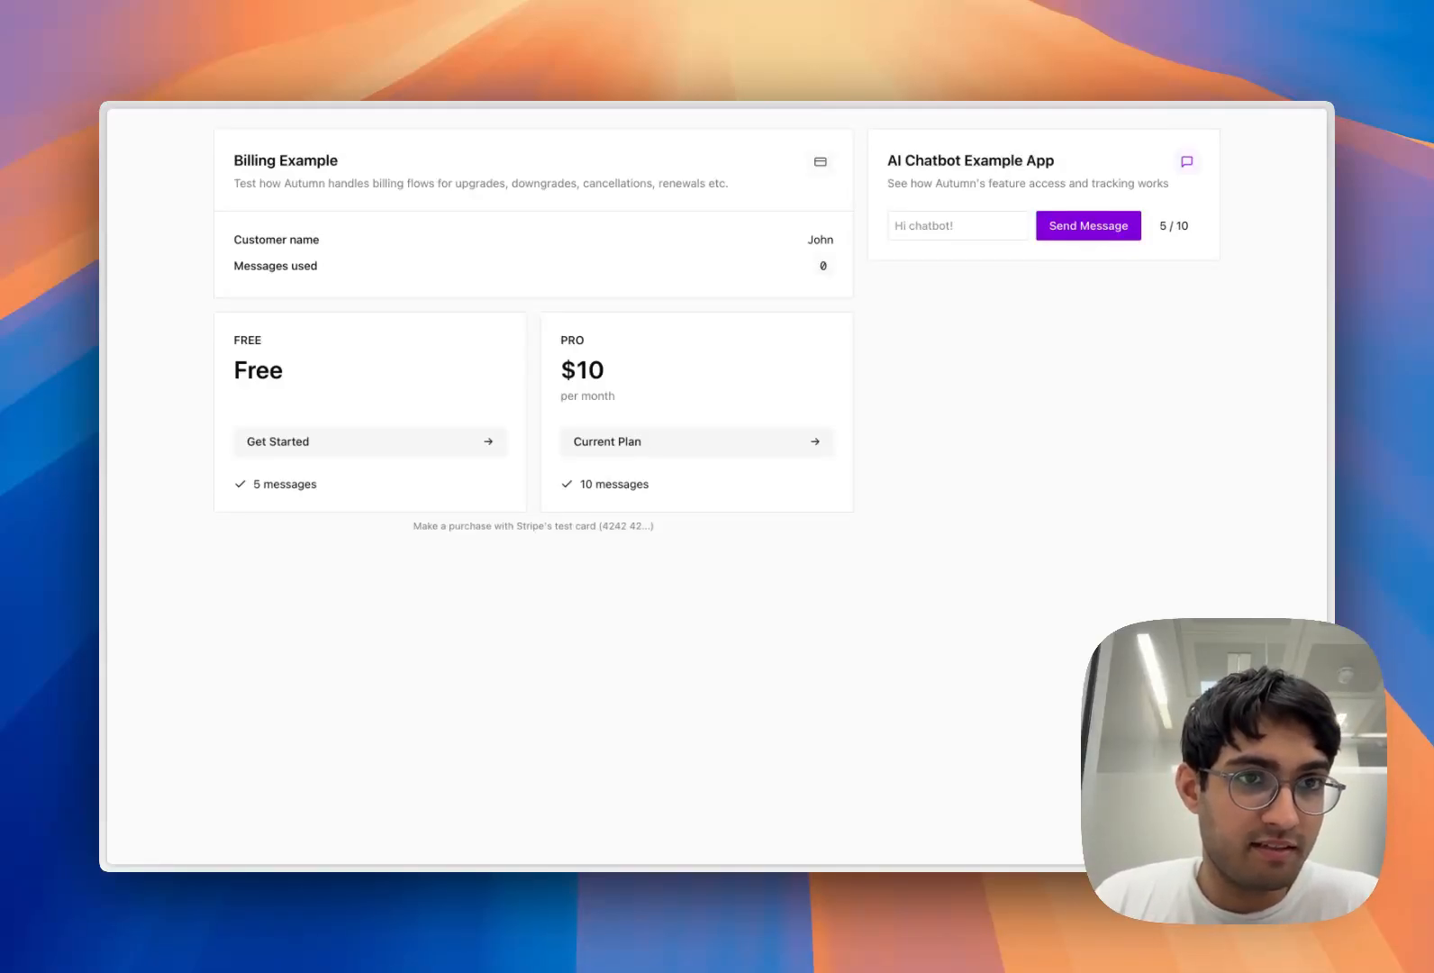
{"action": "left_click", "coordinate": [1088, 225]}
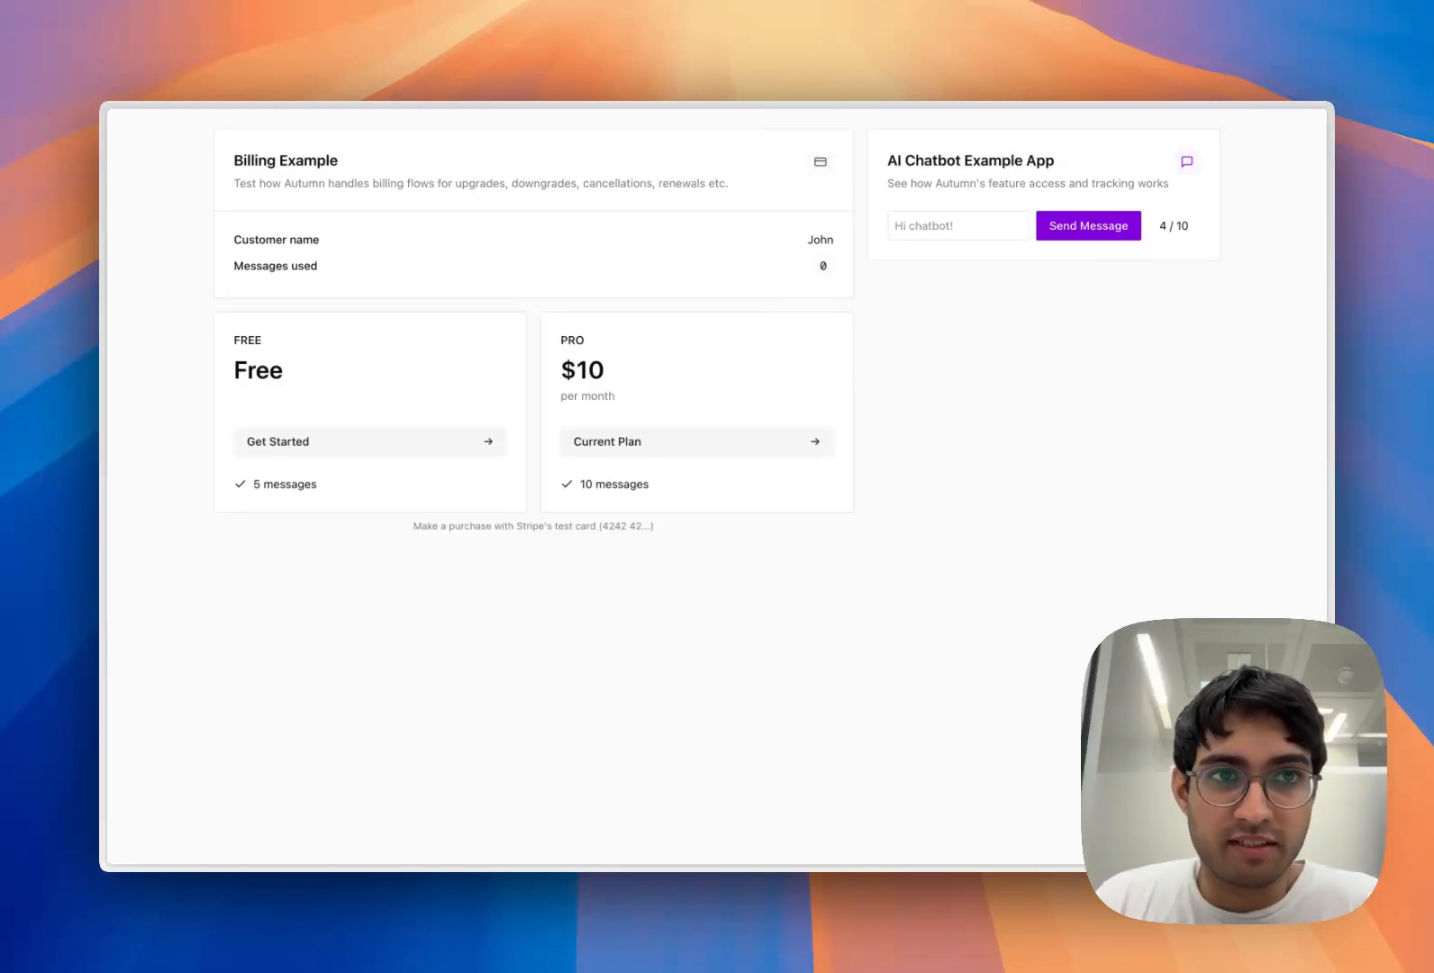
{"action": "left_click", "coordinate": [1088, 225]}
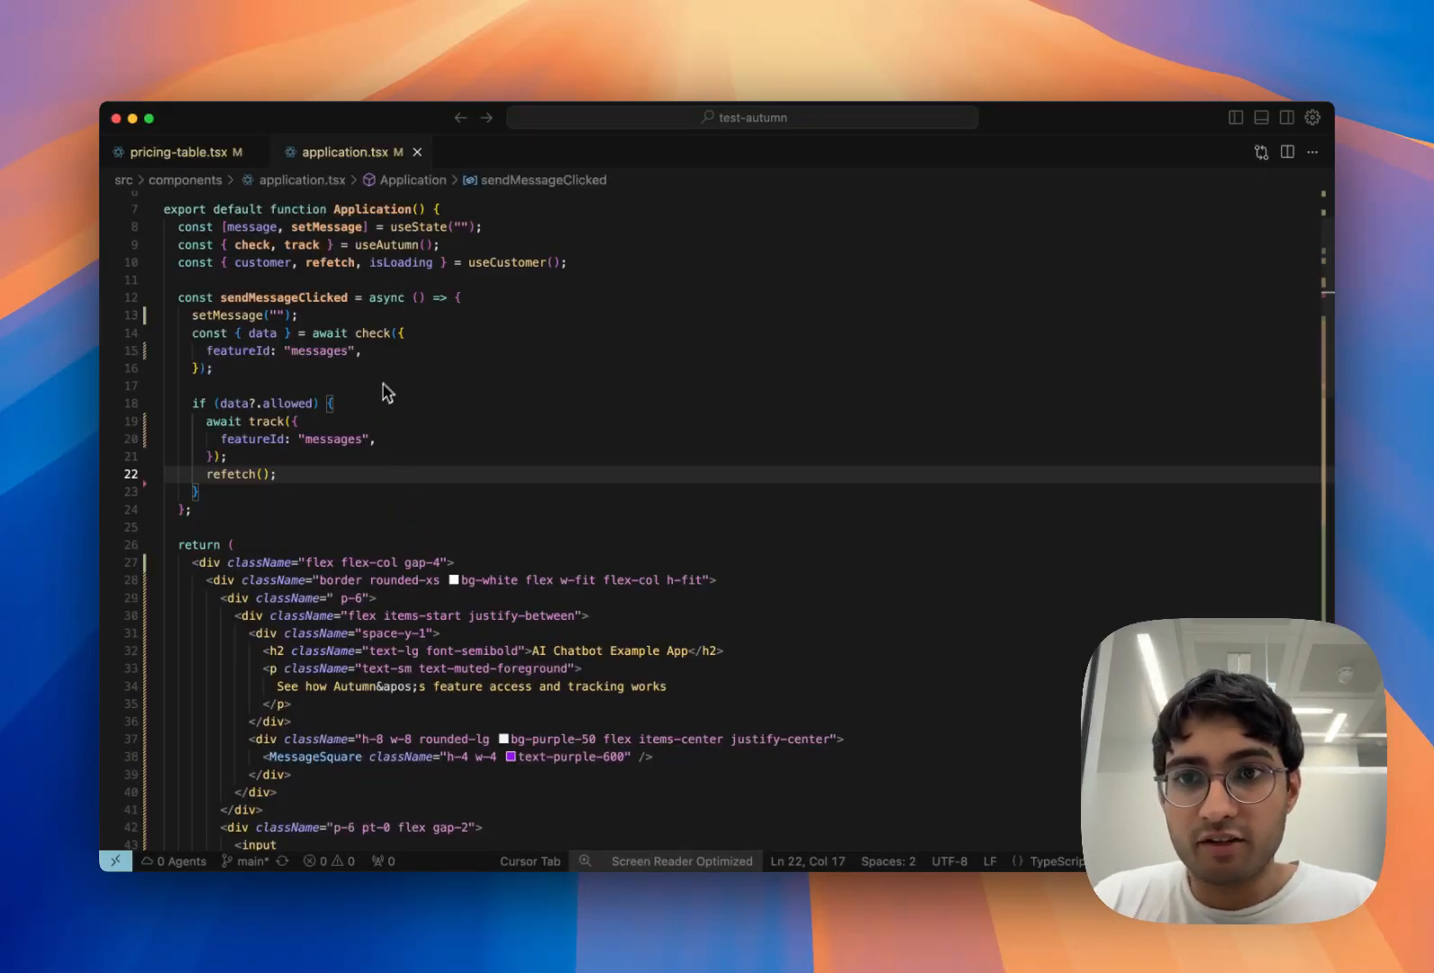
- Add dialog: PaywallDialog to the check() call and dismiss the Feature Unavailable notice it shows
{"action": "type", "text": "dialog: PaywallDialog,"}
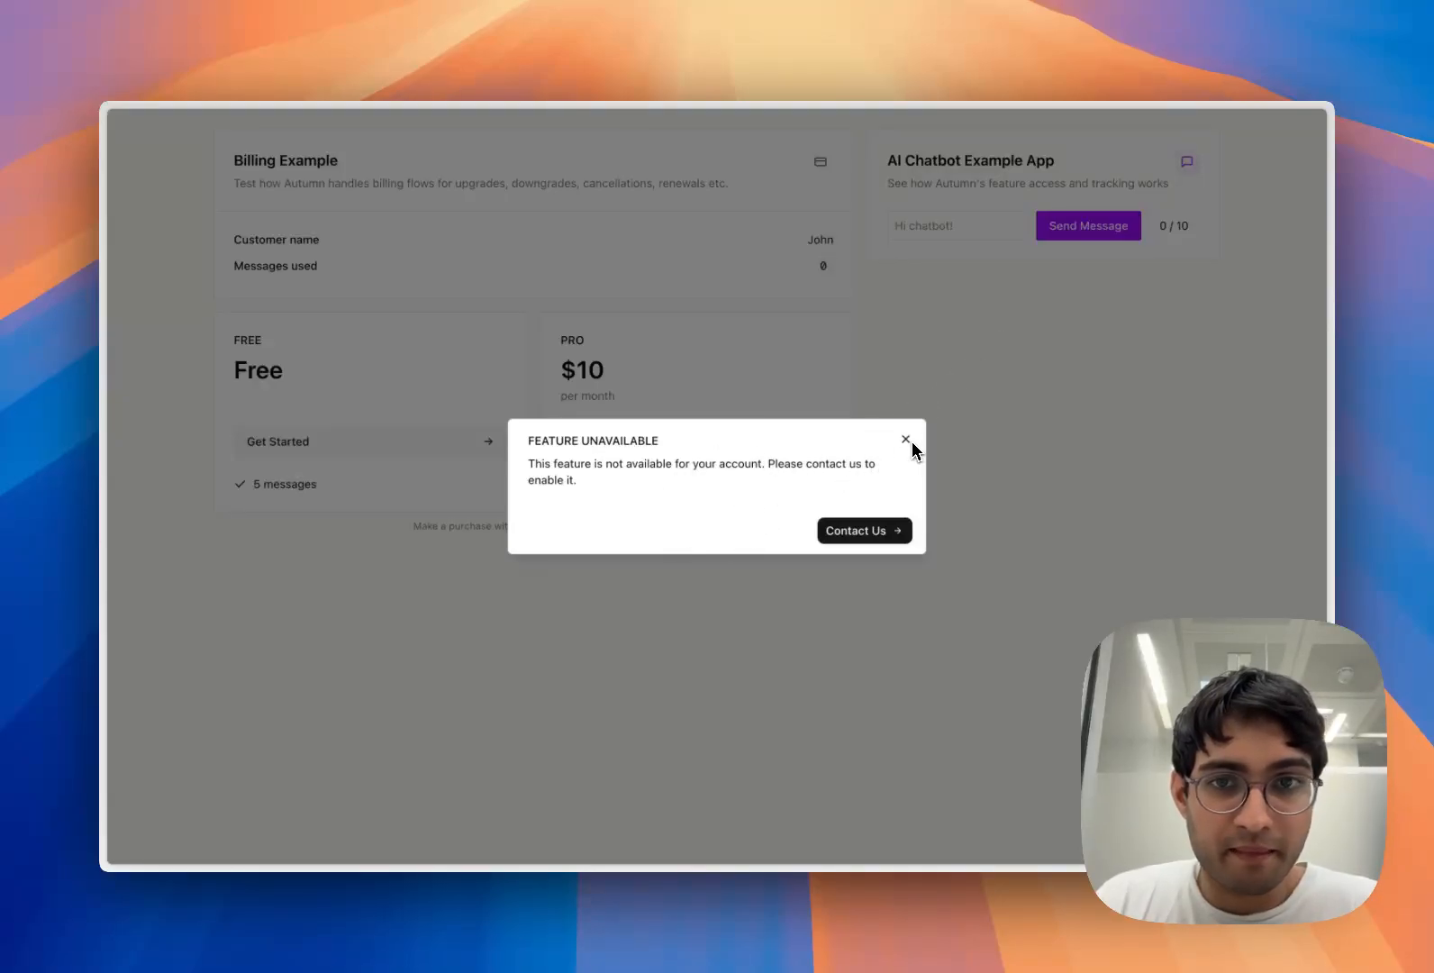
{"action": "left_click", "coordinate": [904, 438]}
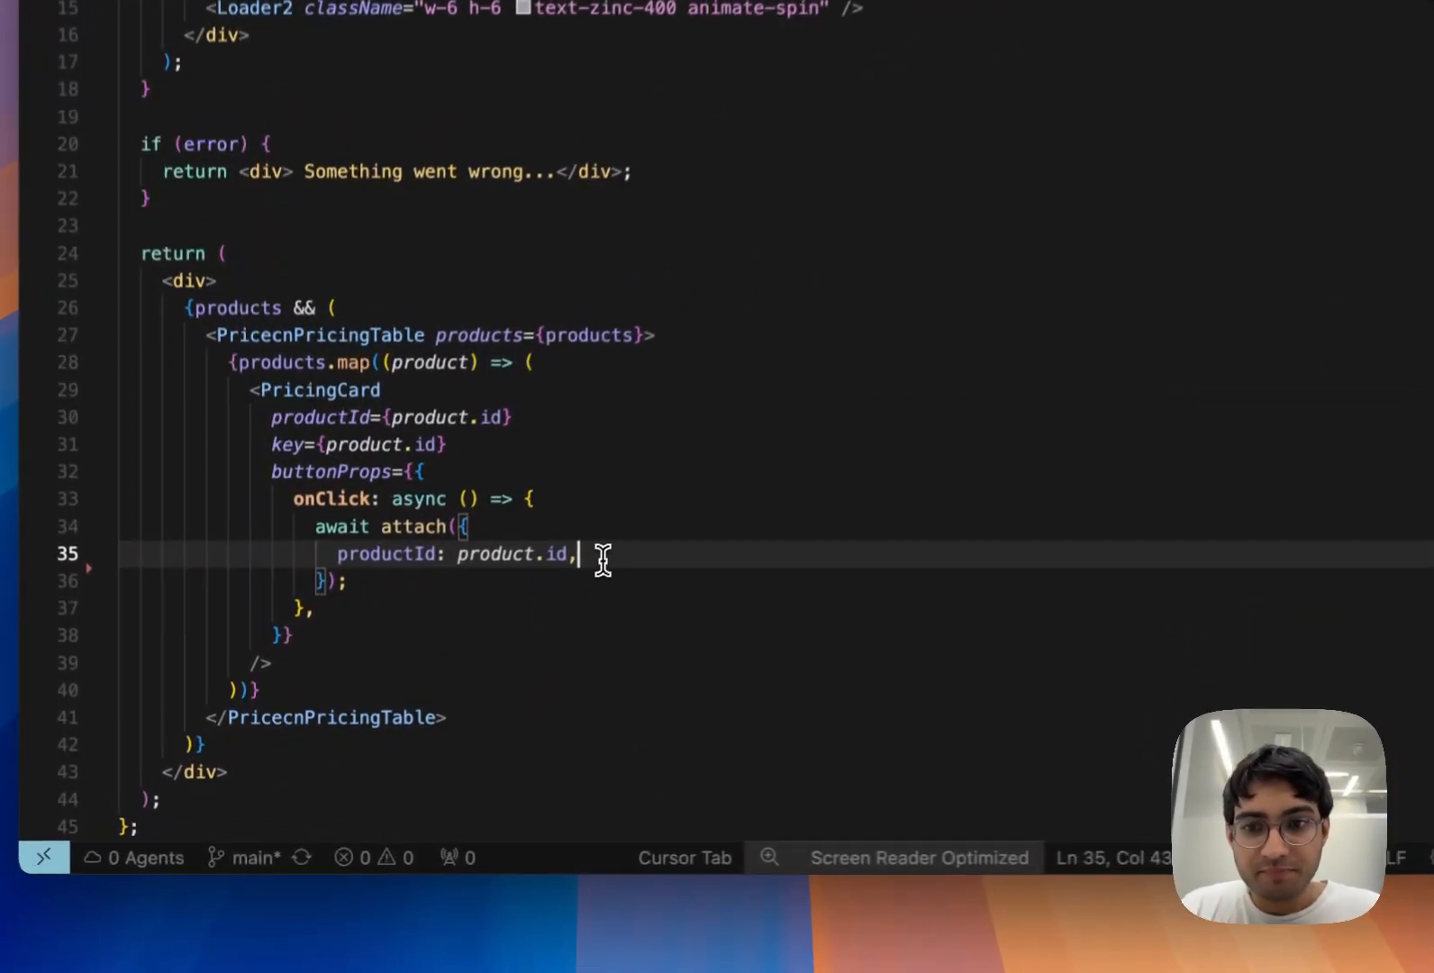
- Add dialog: ProductChangeDialog to attach() in pricing-table.tsx and confirm cancelling Pro
{"action": "type", "text": "dialog: ProductChangeDialog,"}
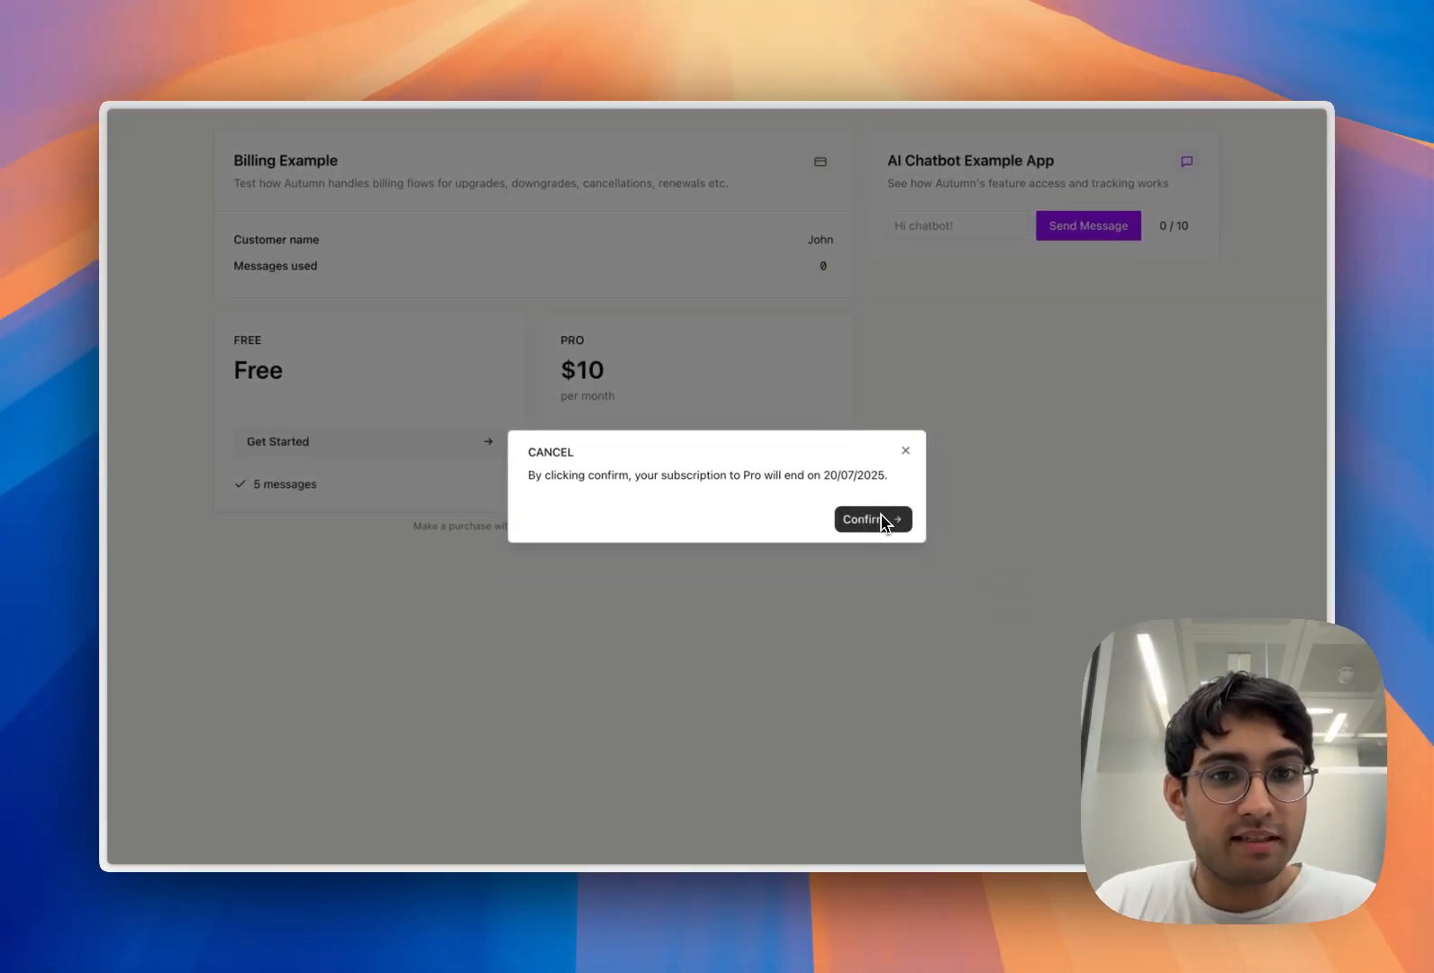
{"action": "left_click", "coordinate": [864, 519]}
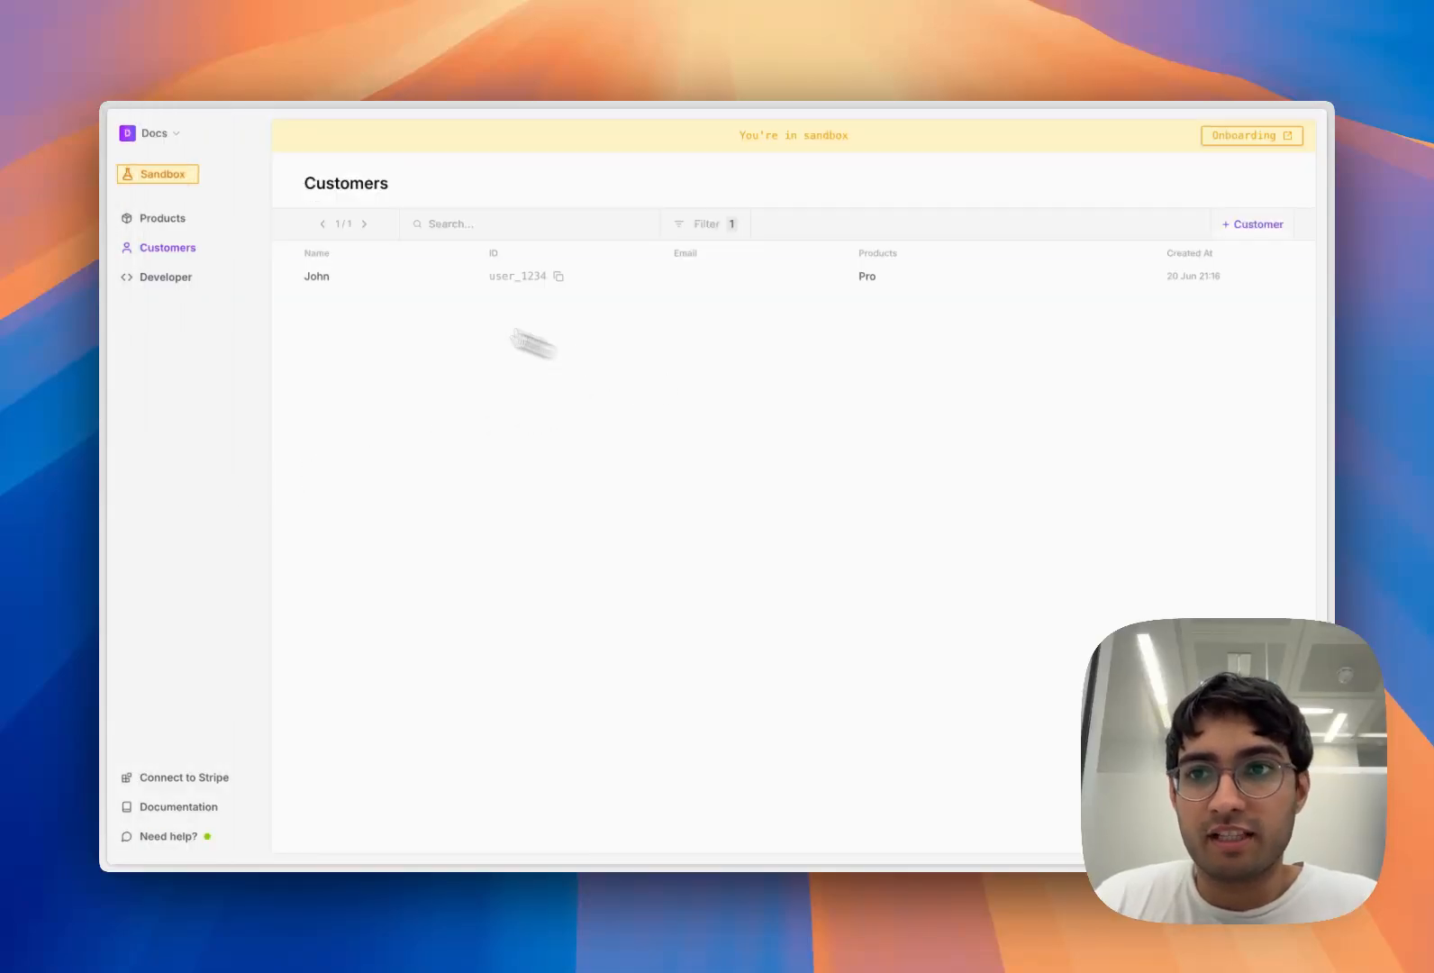
- Create the Ultra product with 100 monthly messages and a $30 monthly price
{"action": "left_click", "coordinate": [163, 218]}
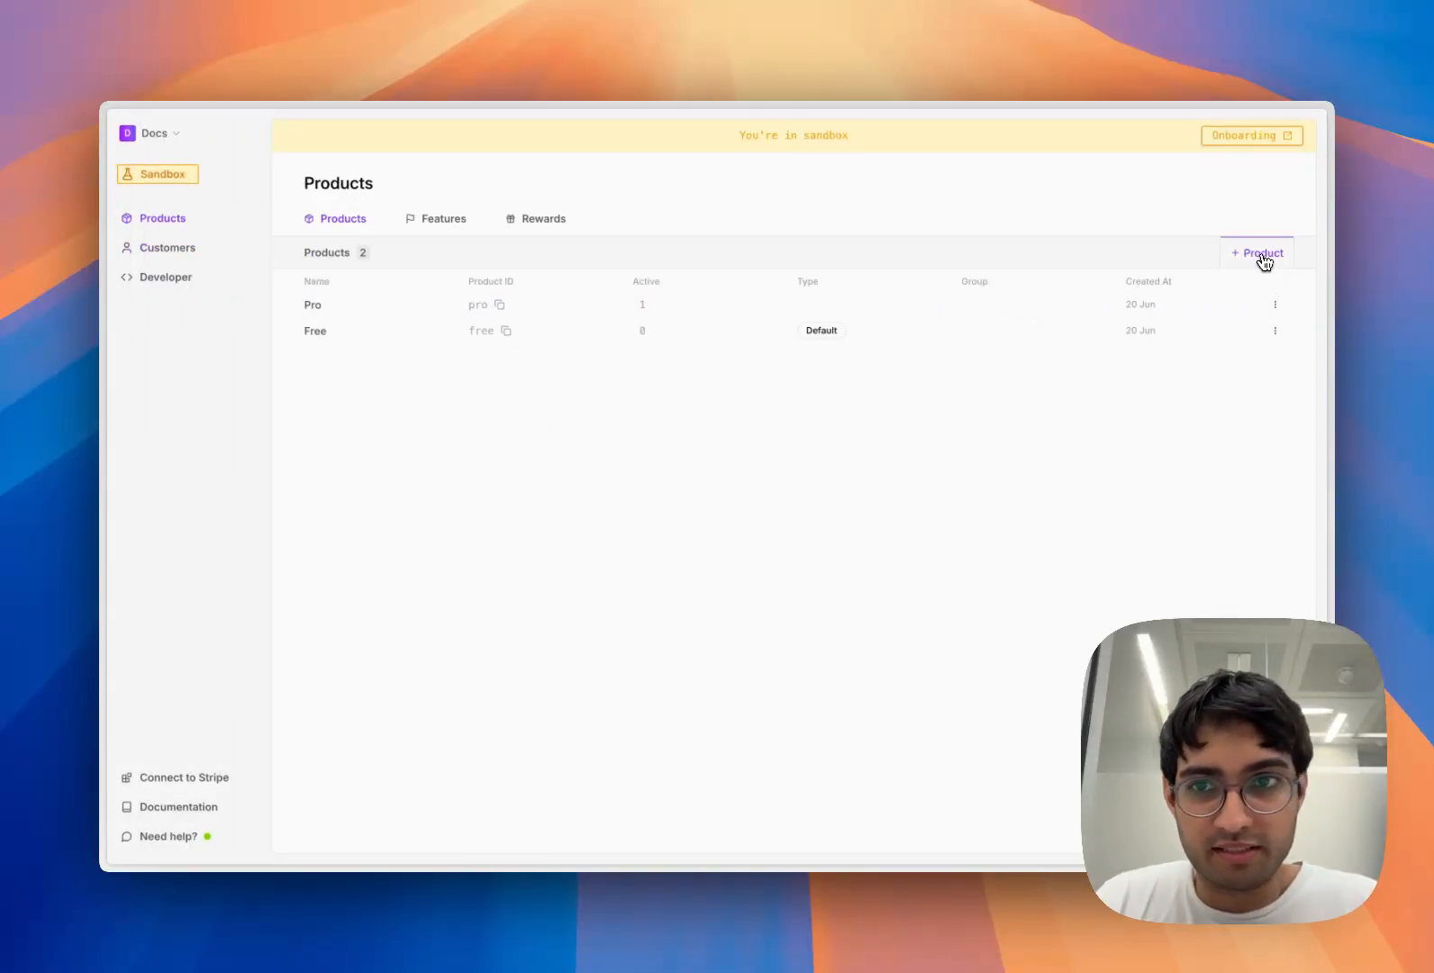
{"action": "left_click", "coordinate": [1256, 252]}
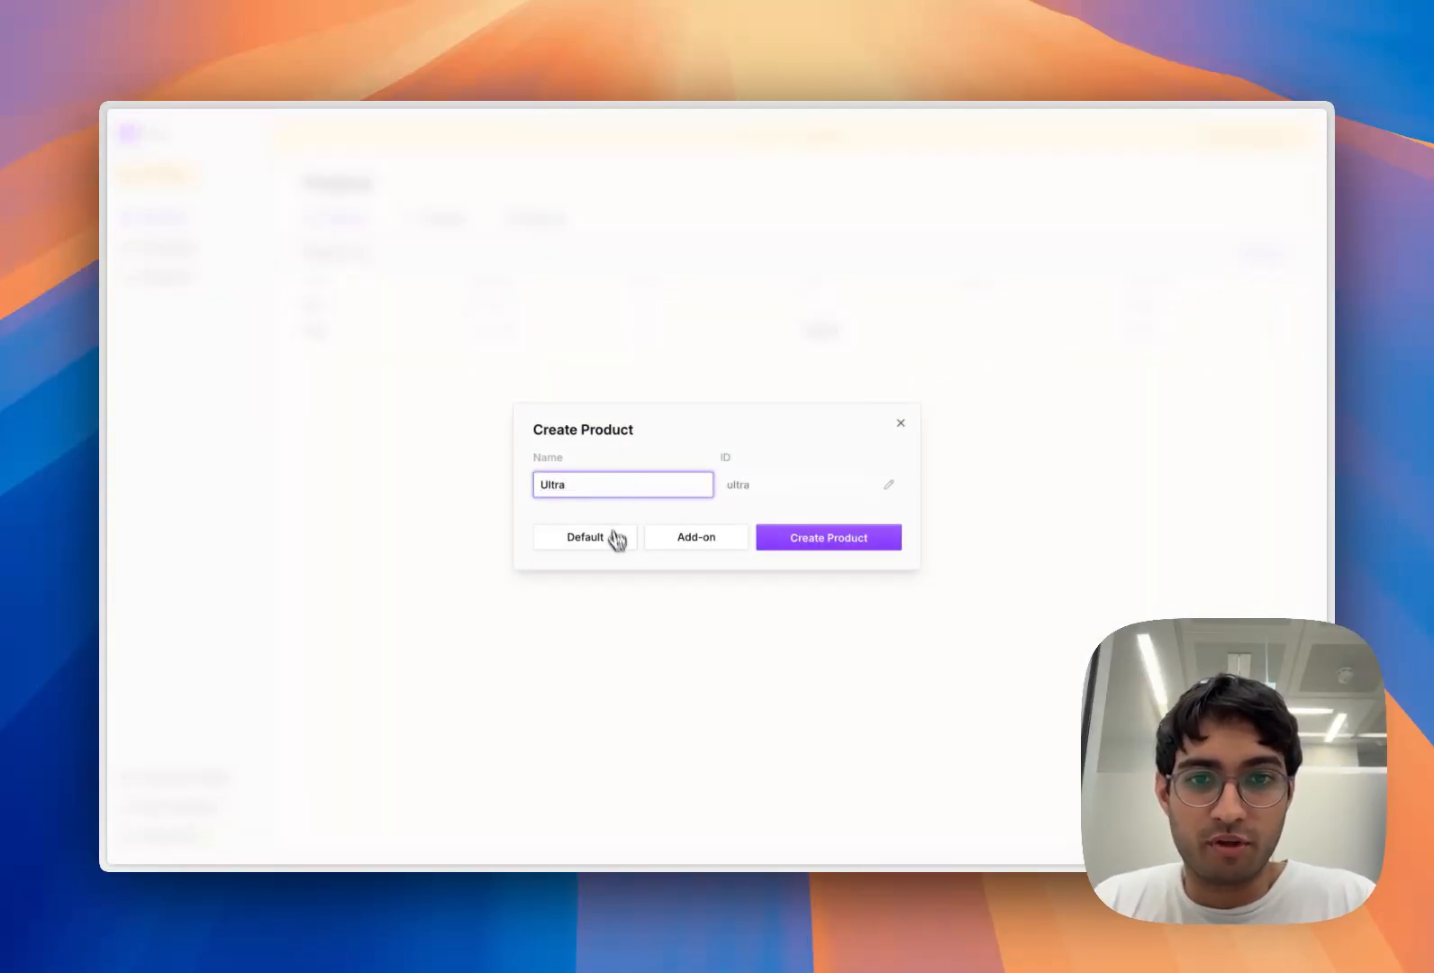
{"action": "left_click", "coordinate": [826, 537]}
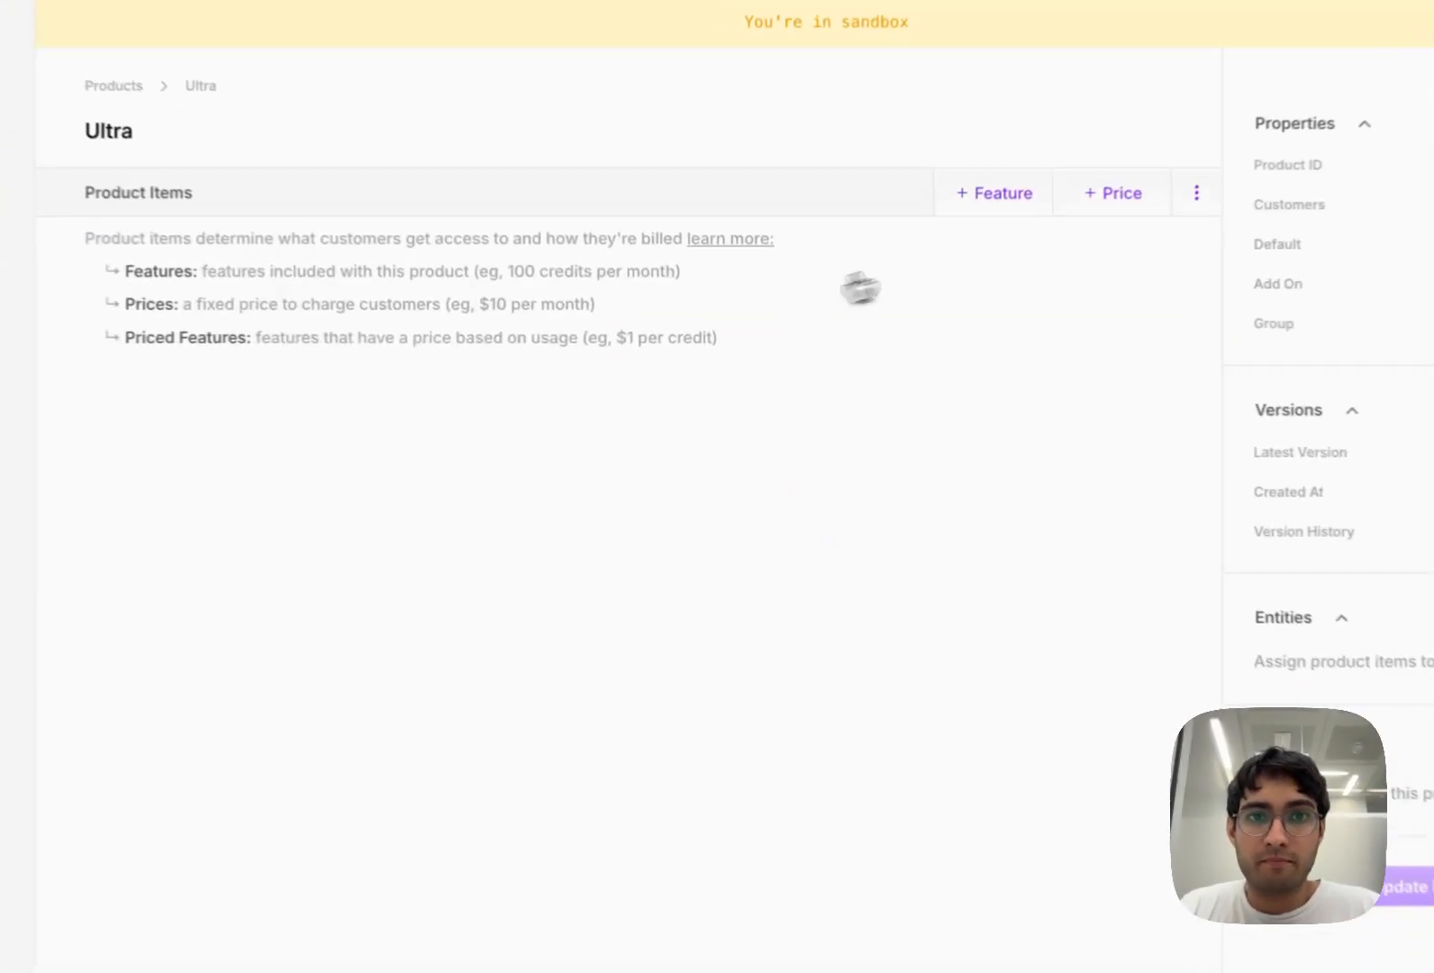
{"action": "left_click", "coordinate": [1112, 193]}
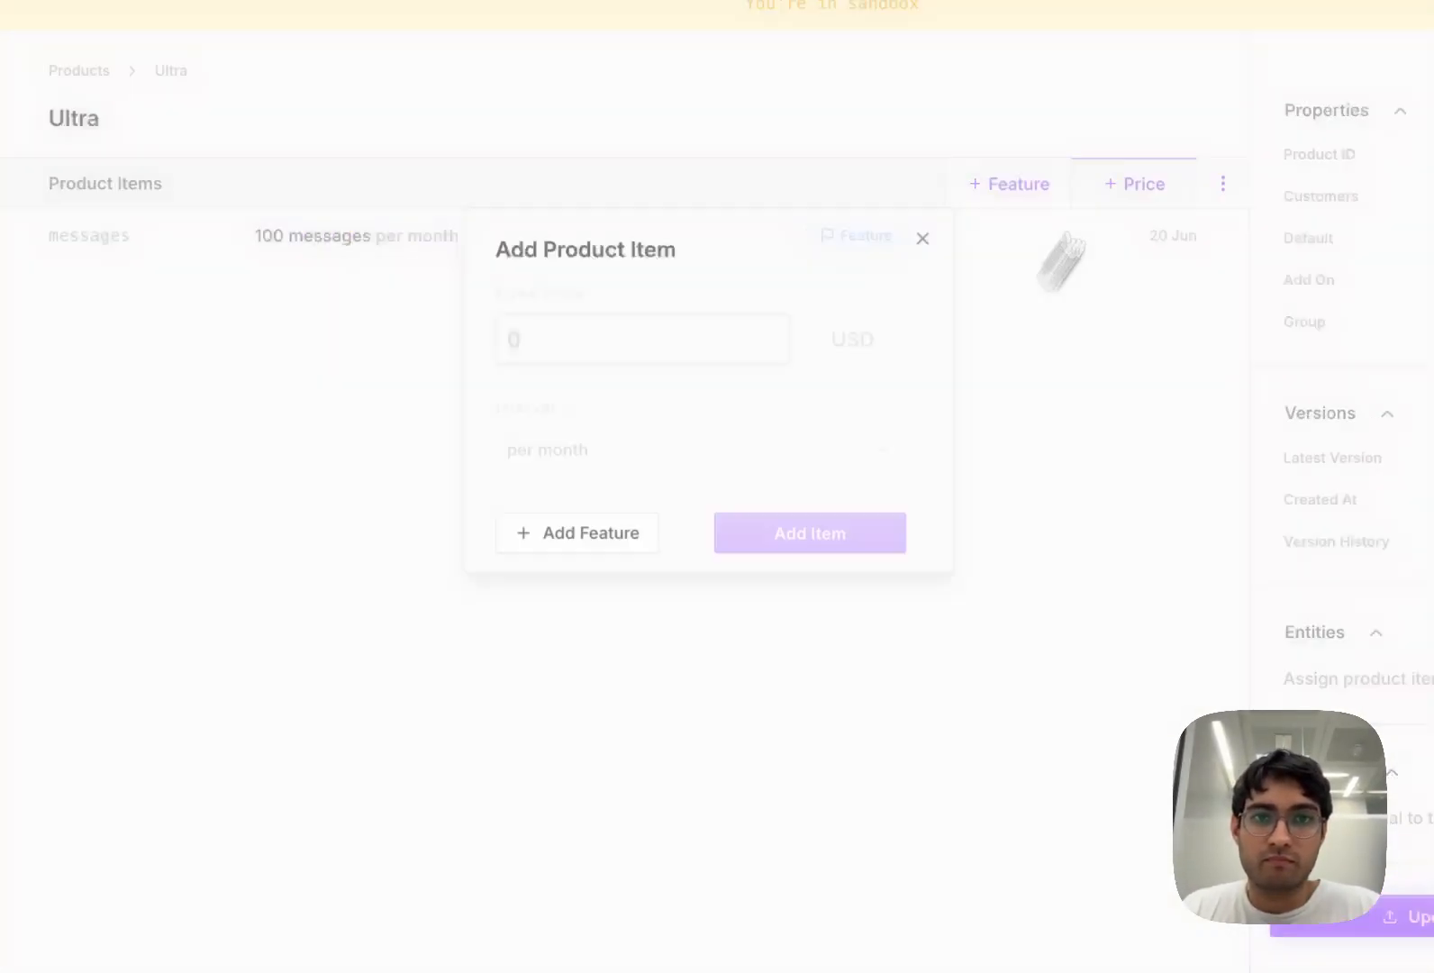
{"action": "left_click", "coordinate": [809, 532]}
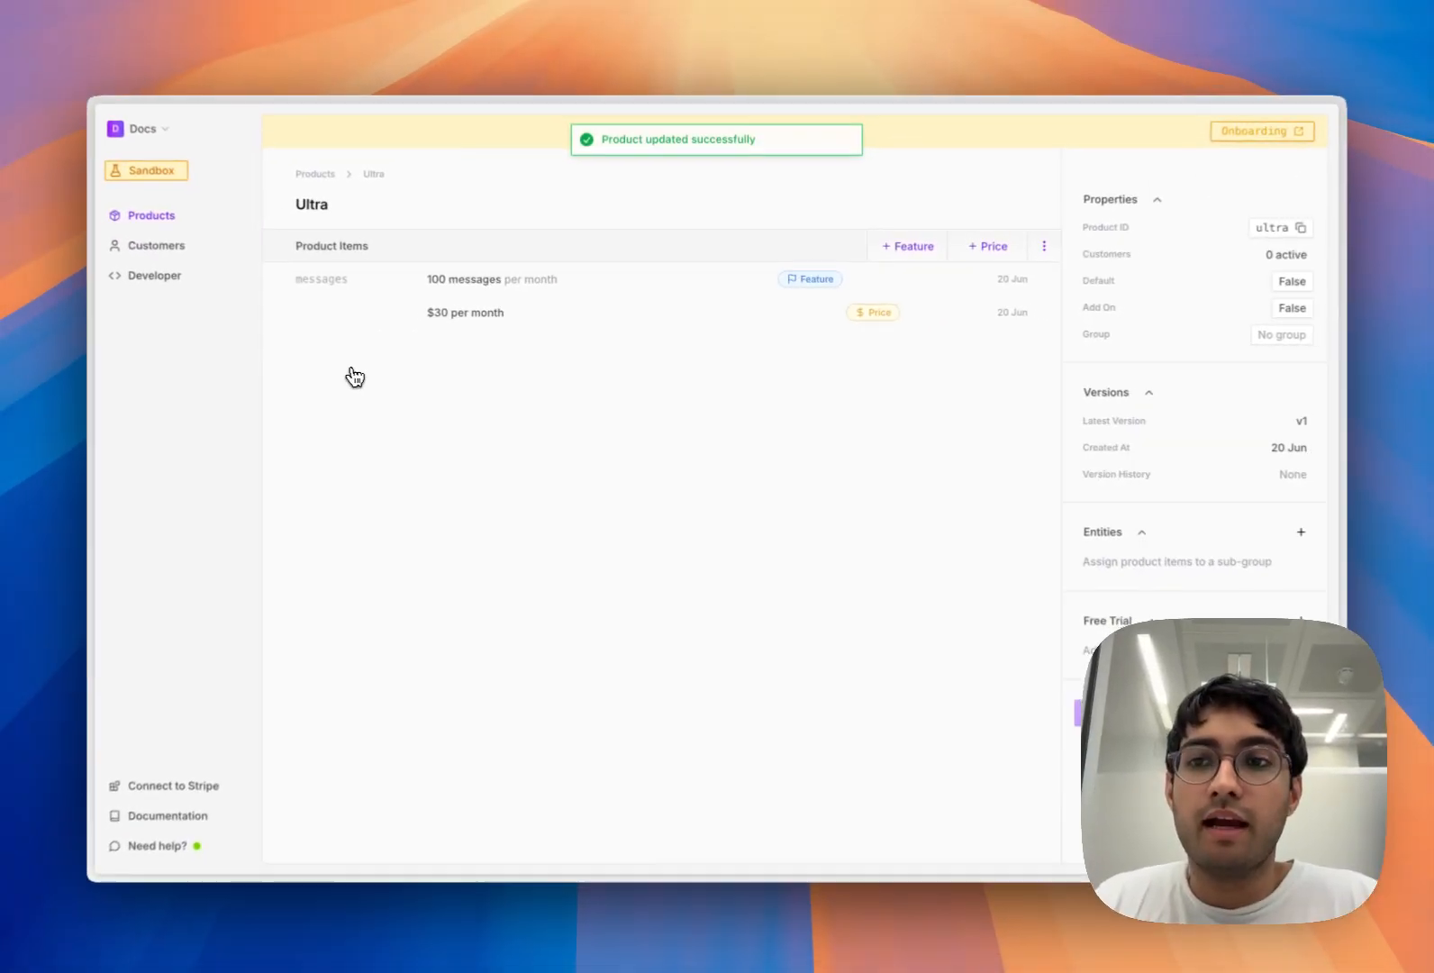
{"action": "left_click", "coordinate": [314, 172]}
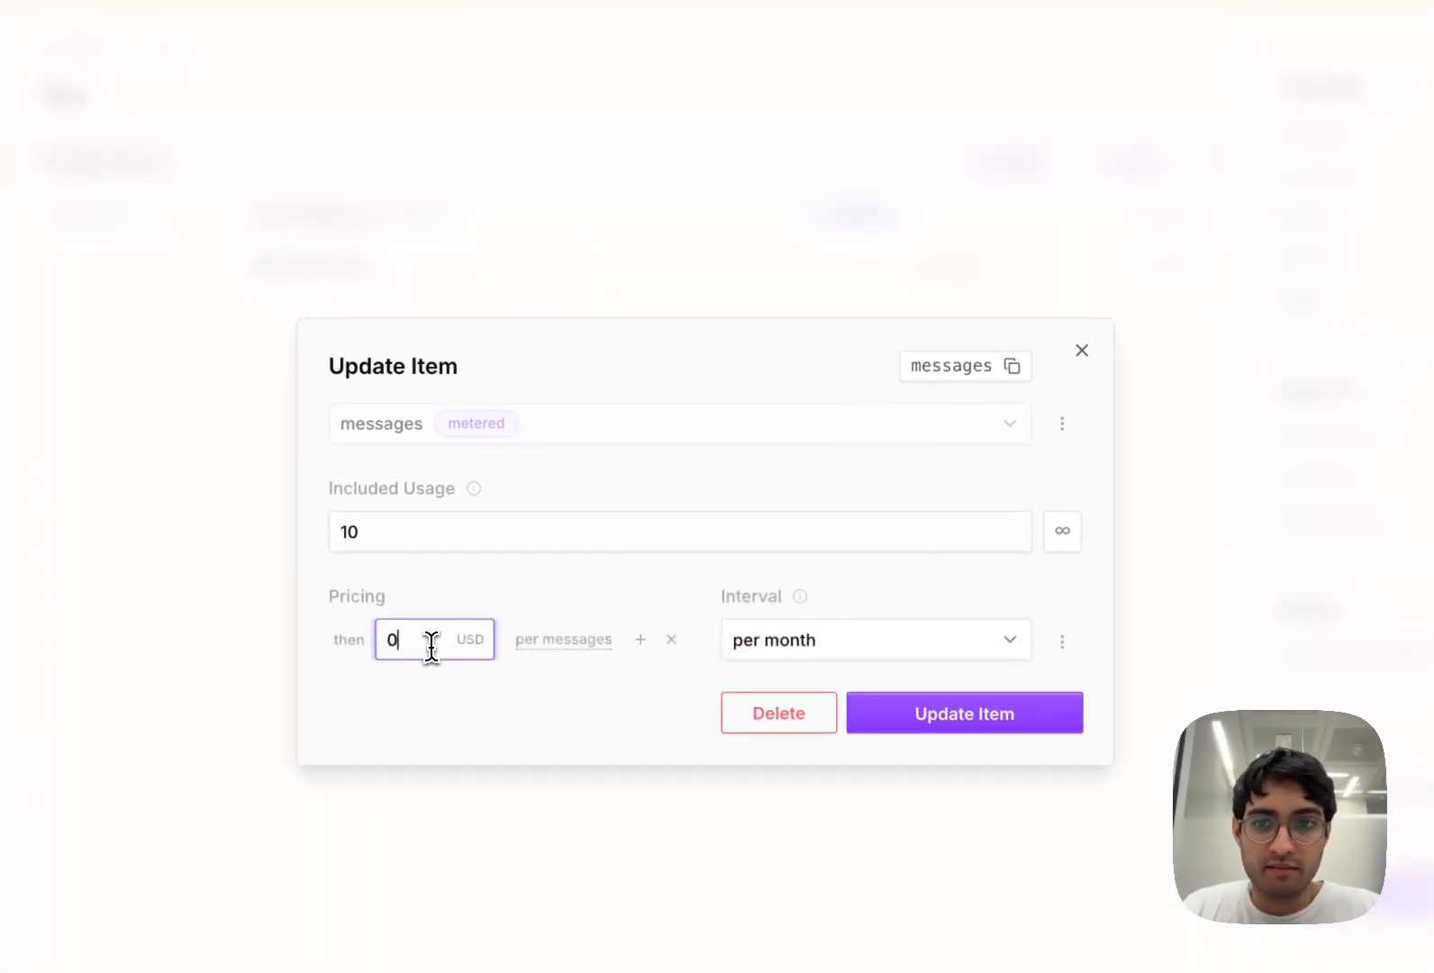
- Give Pro a new version charging $0.1 per extra message, then test the upgrade prompt in the chatbot
{"action": "type", "text": ".1"}
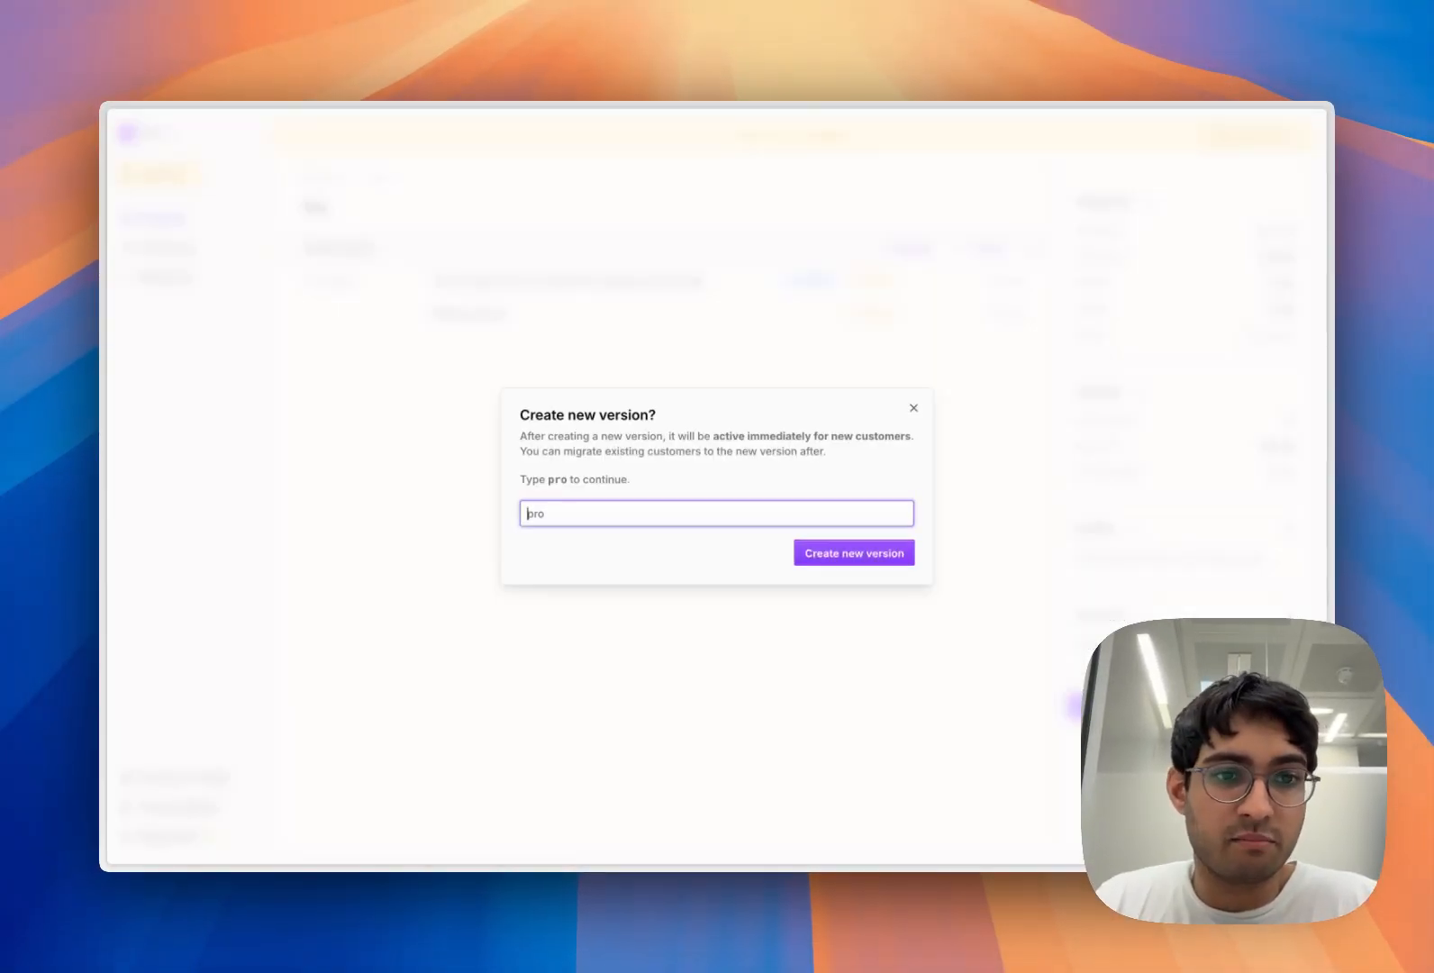
{"action": "left_click", "coordinate": [846, 551]}
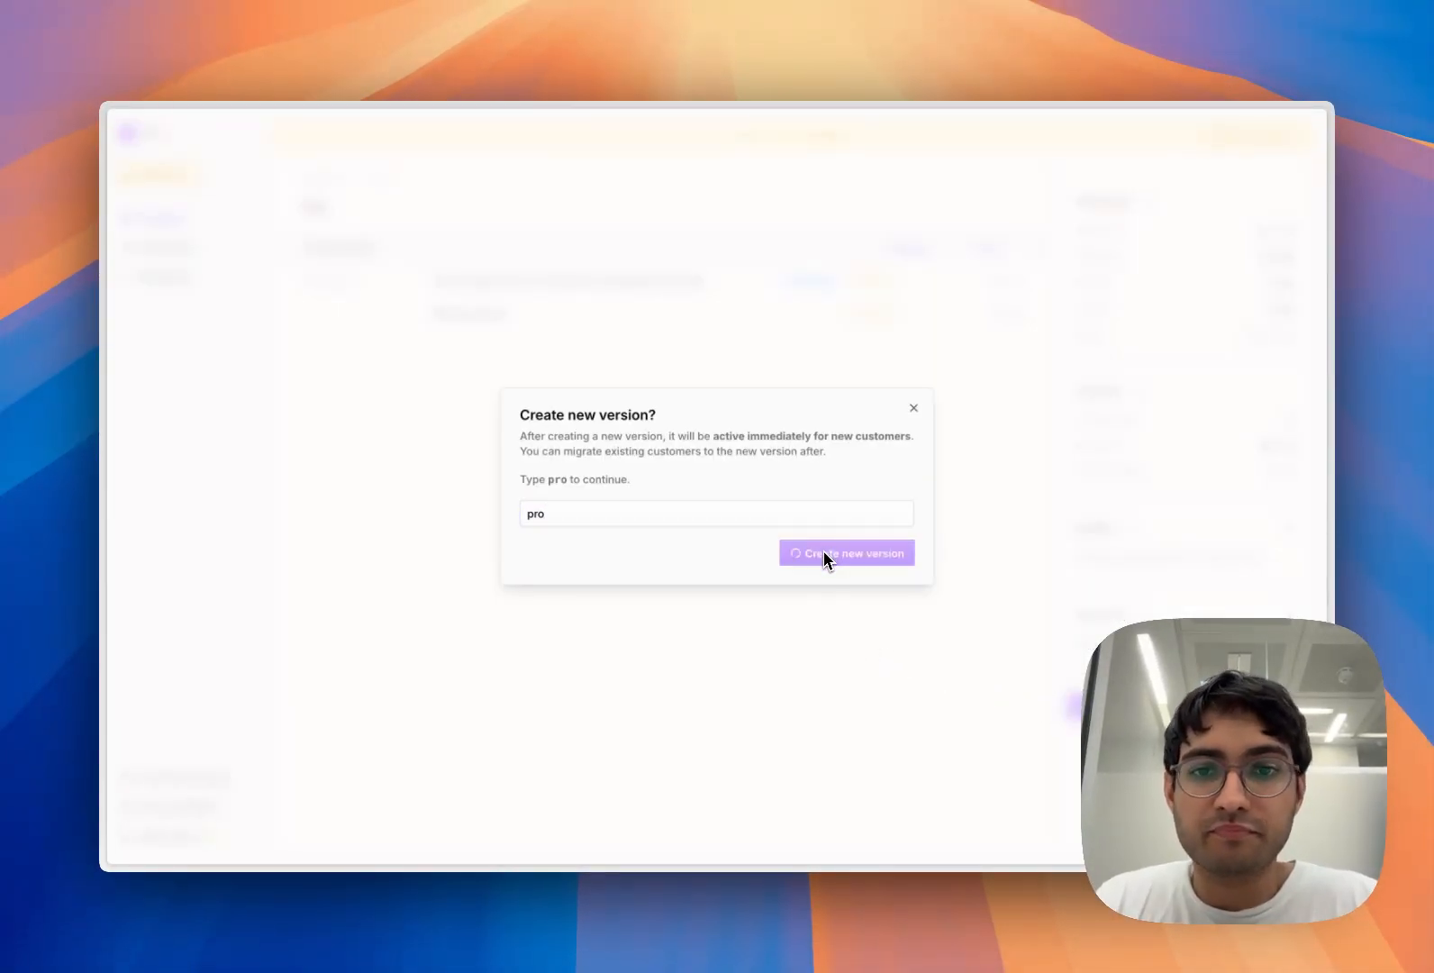
{"action": "left_click", "coordinate": [844, 553]}
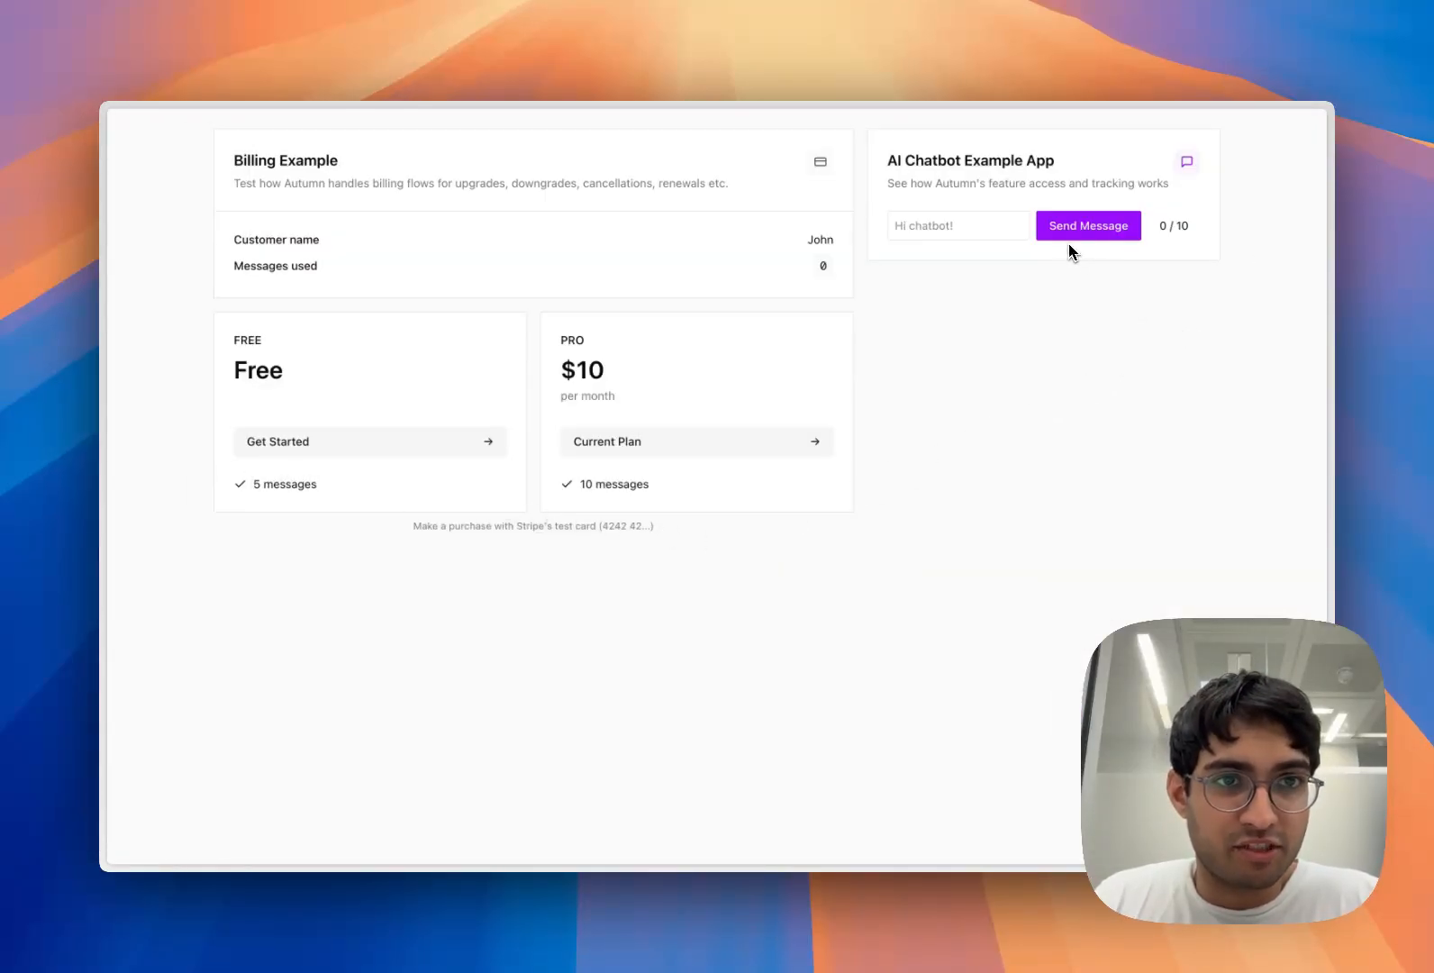
{"action": "left_click", "coordinate": [1088, 225]}
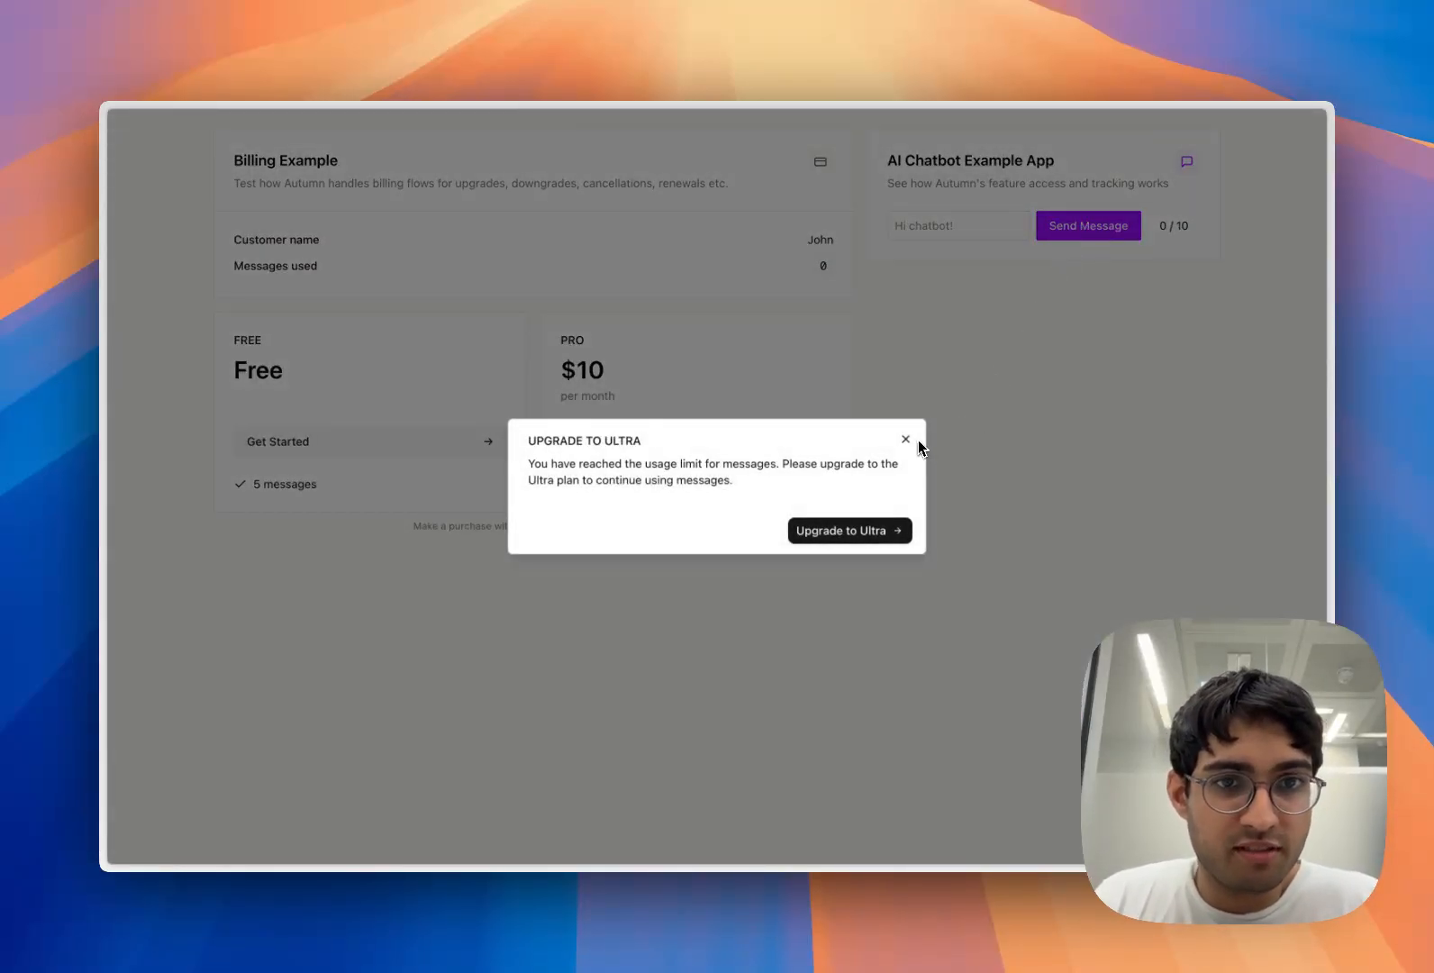
{"action": "left_click", "coordinate": [904, 438]}
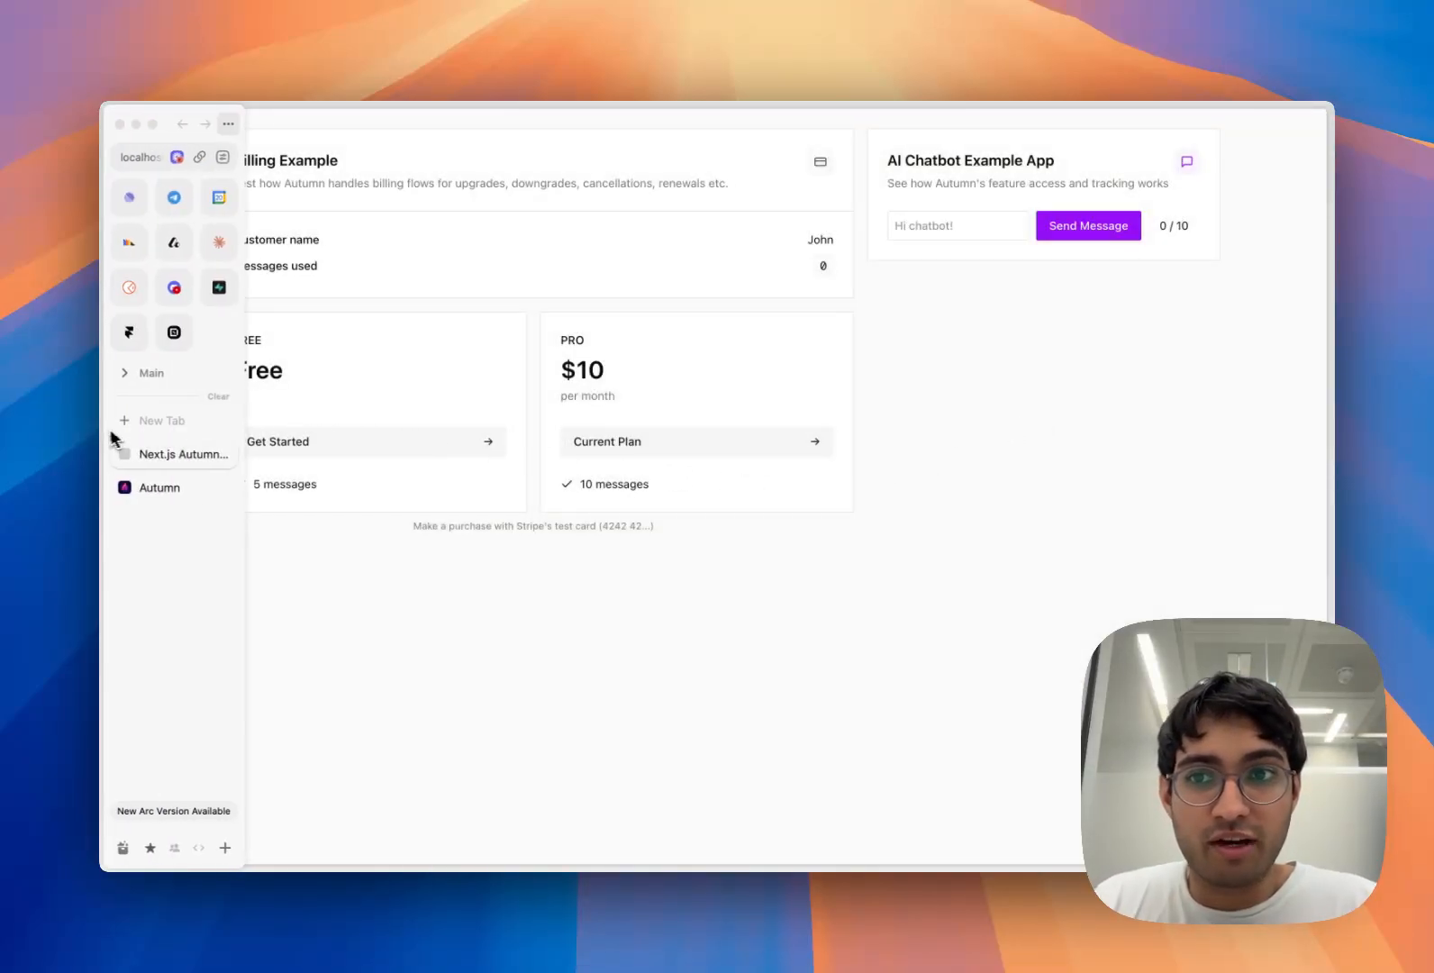
- Start migrating existing Pro customers to the latest Pro version and view the customers list
{"action": "left_click", "coordinate": [158, 486]}
{"action": "type", "text": "pro"}
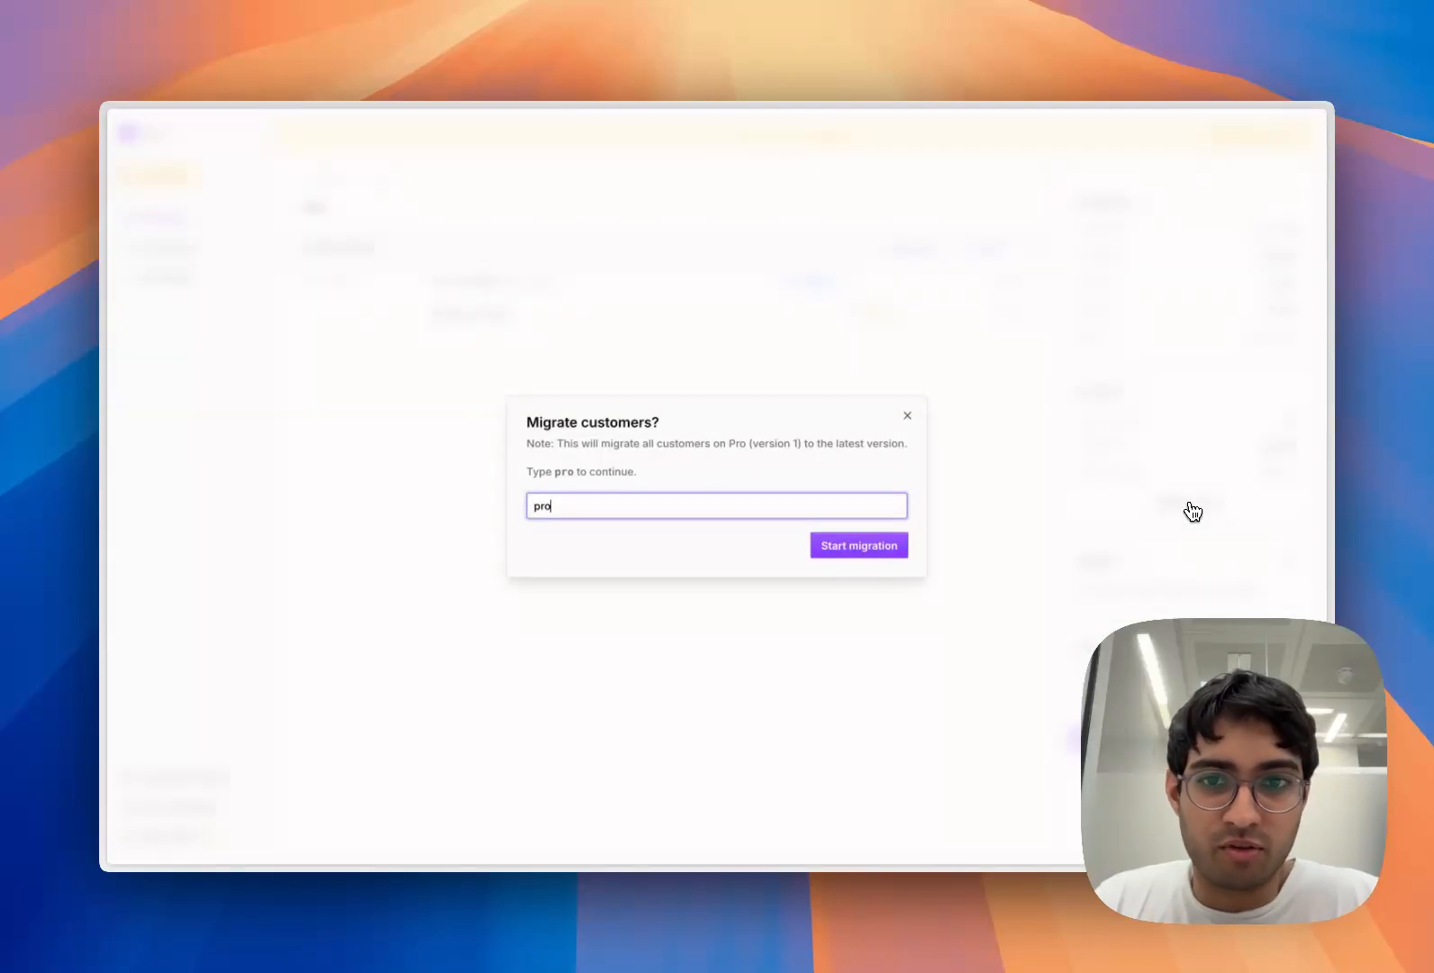
{"action": "left_click", "coordinate": [857, 544]}
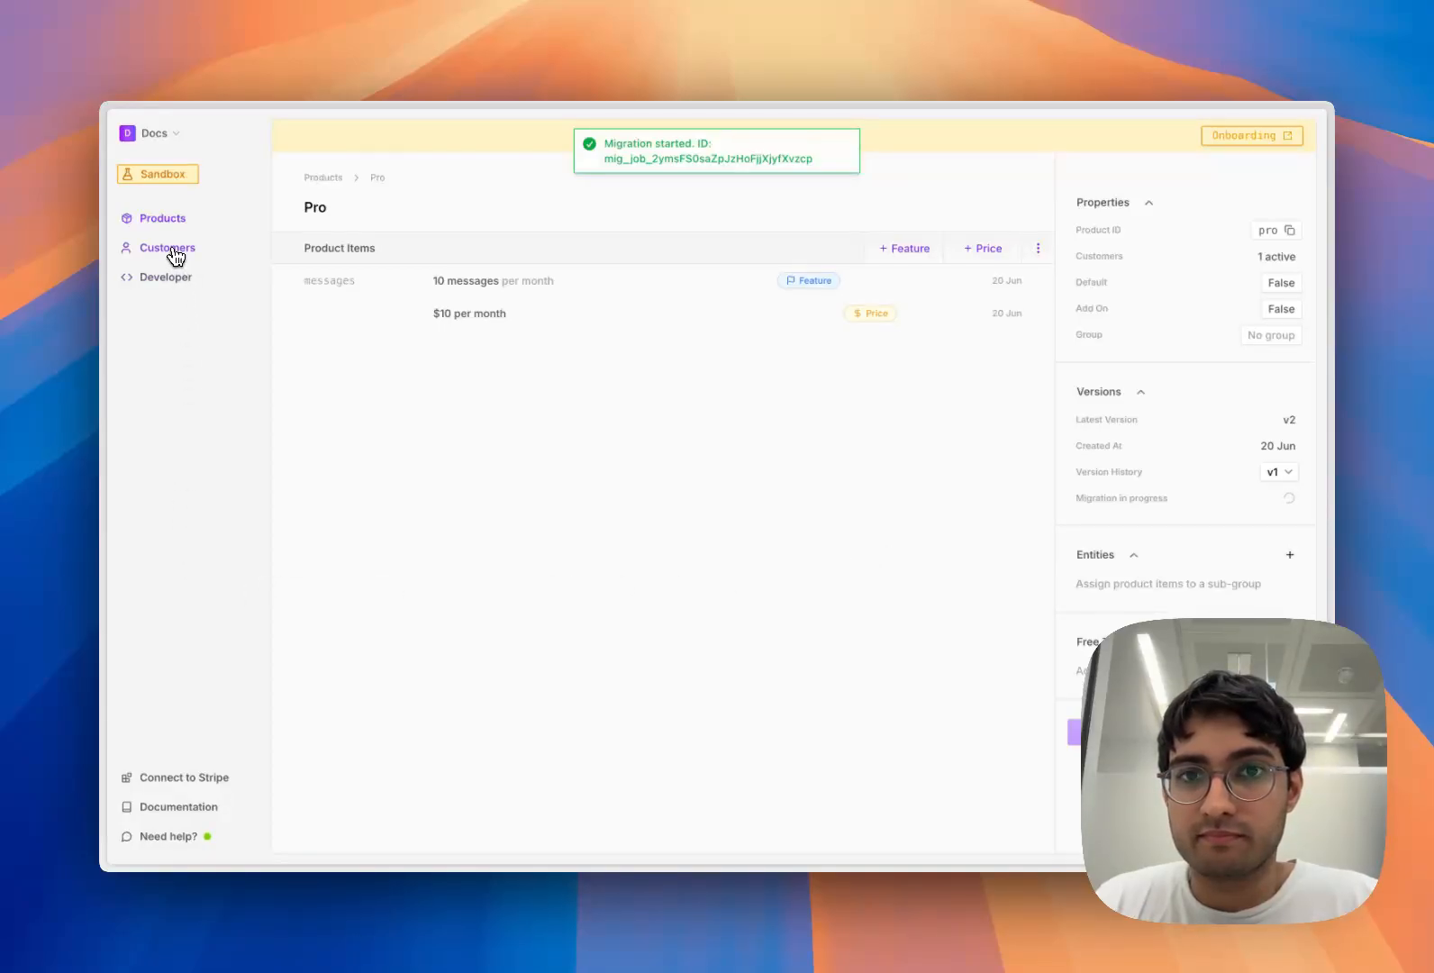
{"action": "left_click", "coordinate": [166, 247]}
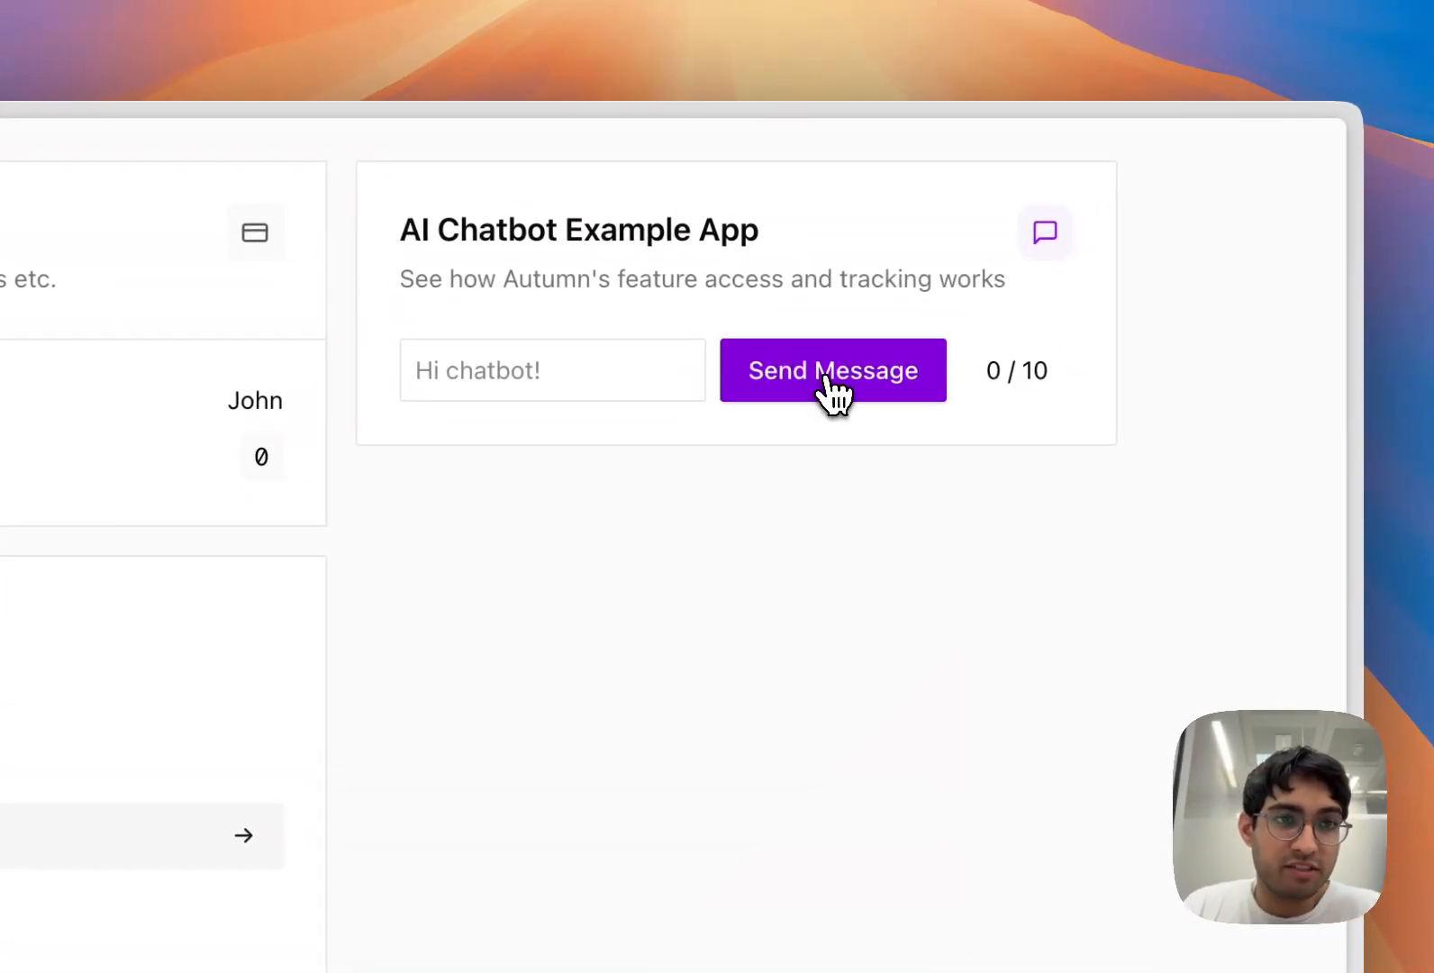
- Upgrade the test customer to the $30 Ultra plan, confirming the $20.20 charge, for 100/100 messages
{"action": "left_click", "coordinate": [832, 369]}
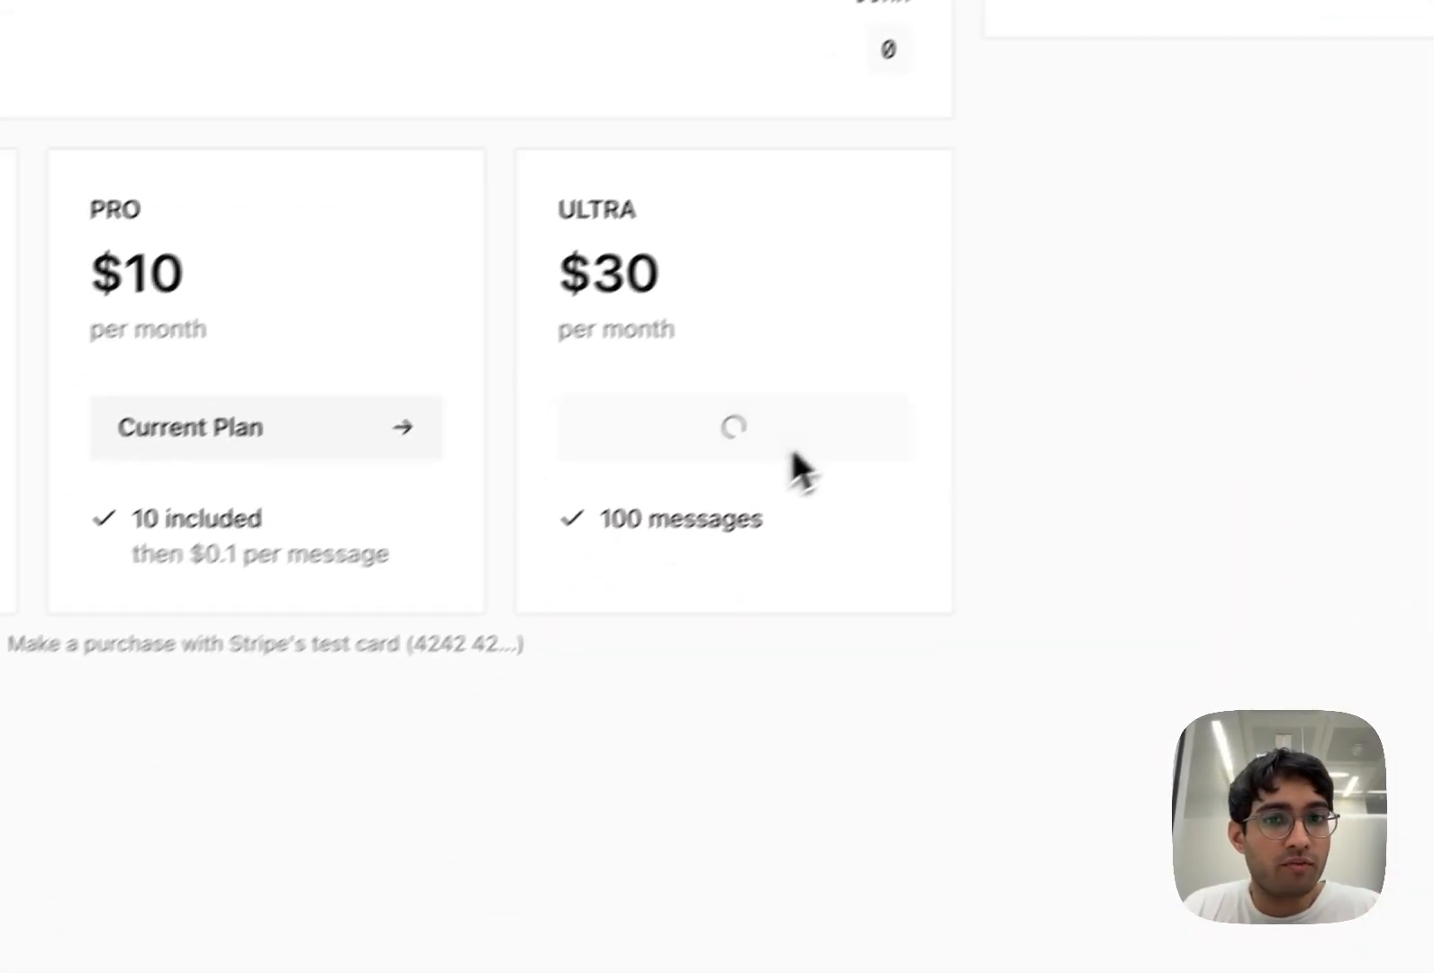
{"action": "left_click", "coordinate": [738, 426]}
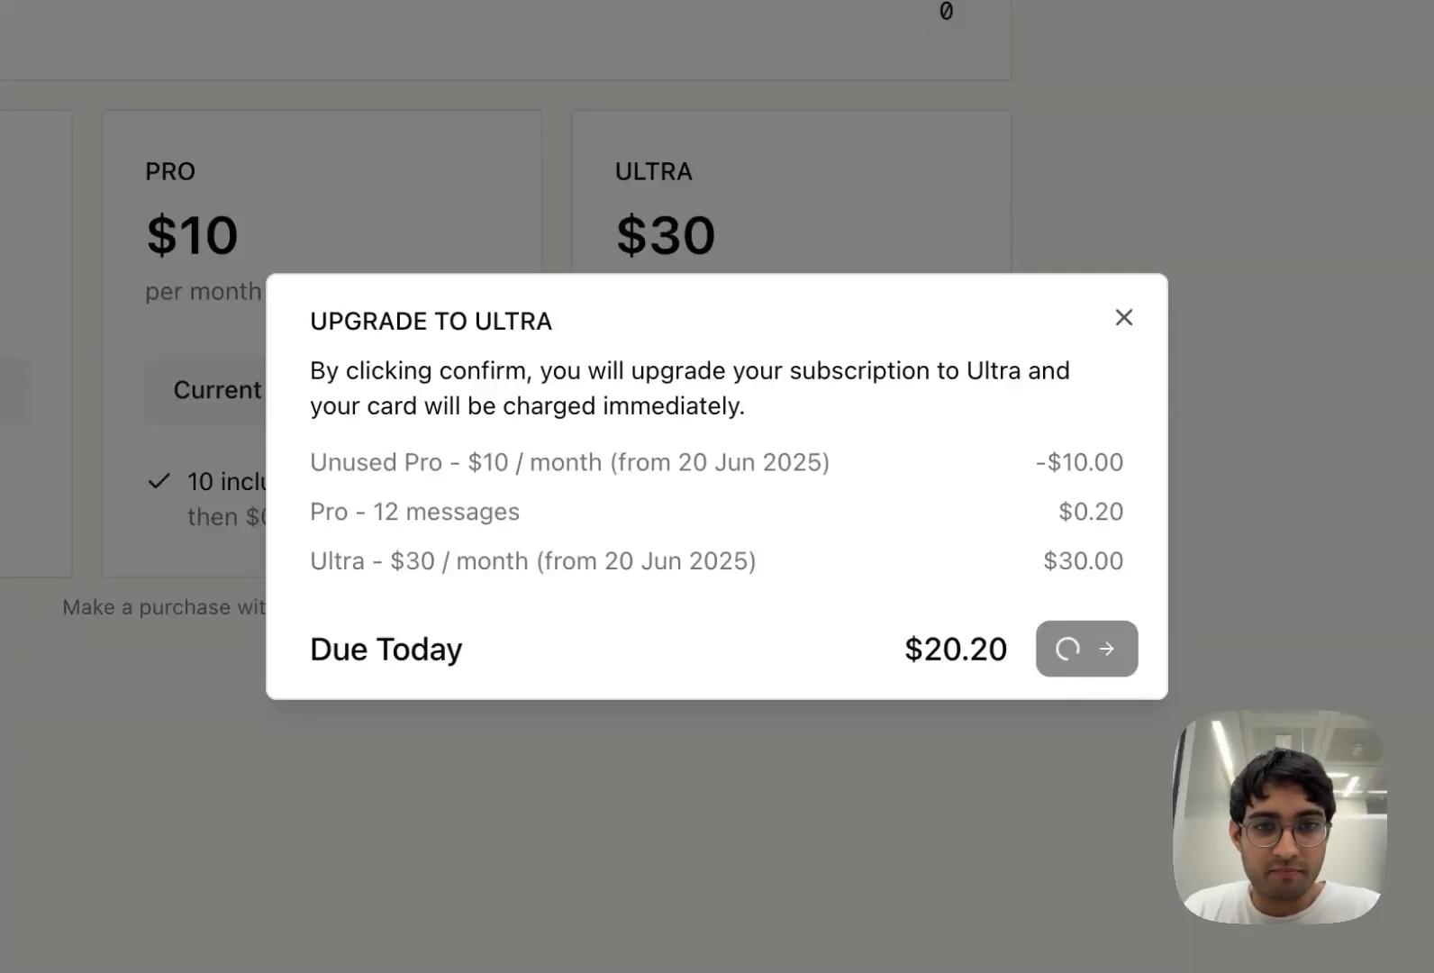
{"action": "left_click", "coordinate": [1086, 648]}
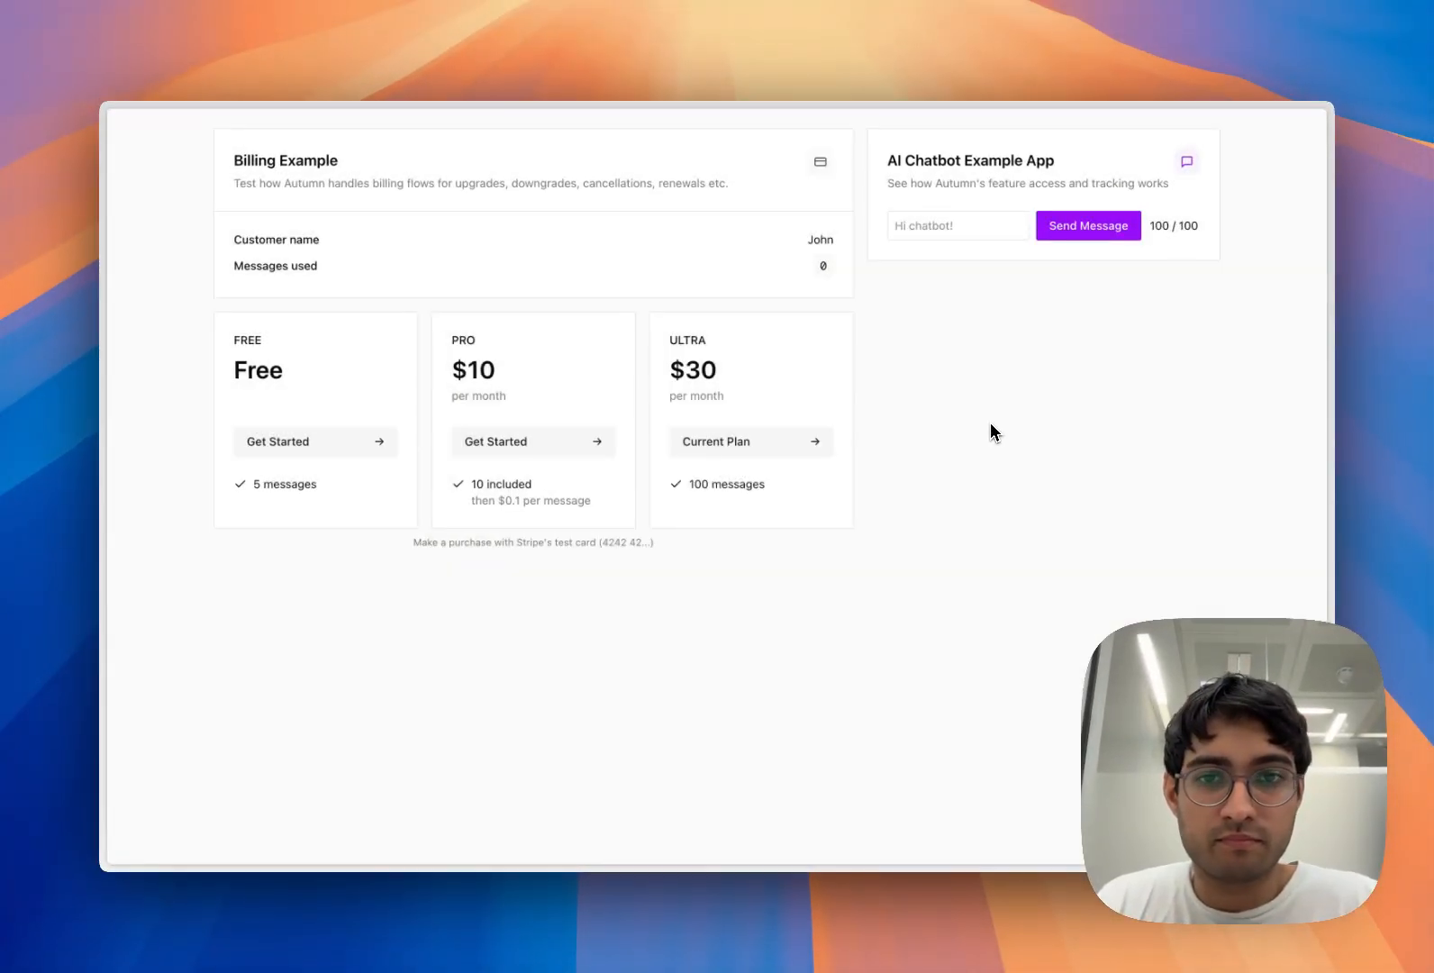
{"action": "left_click", "coordinate": [493, 442]}
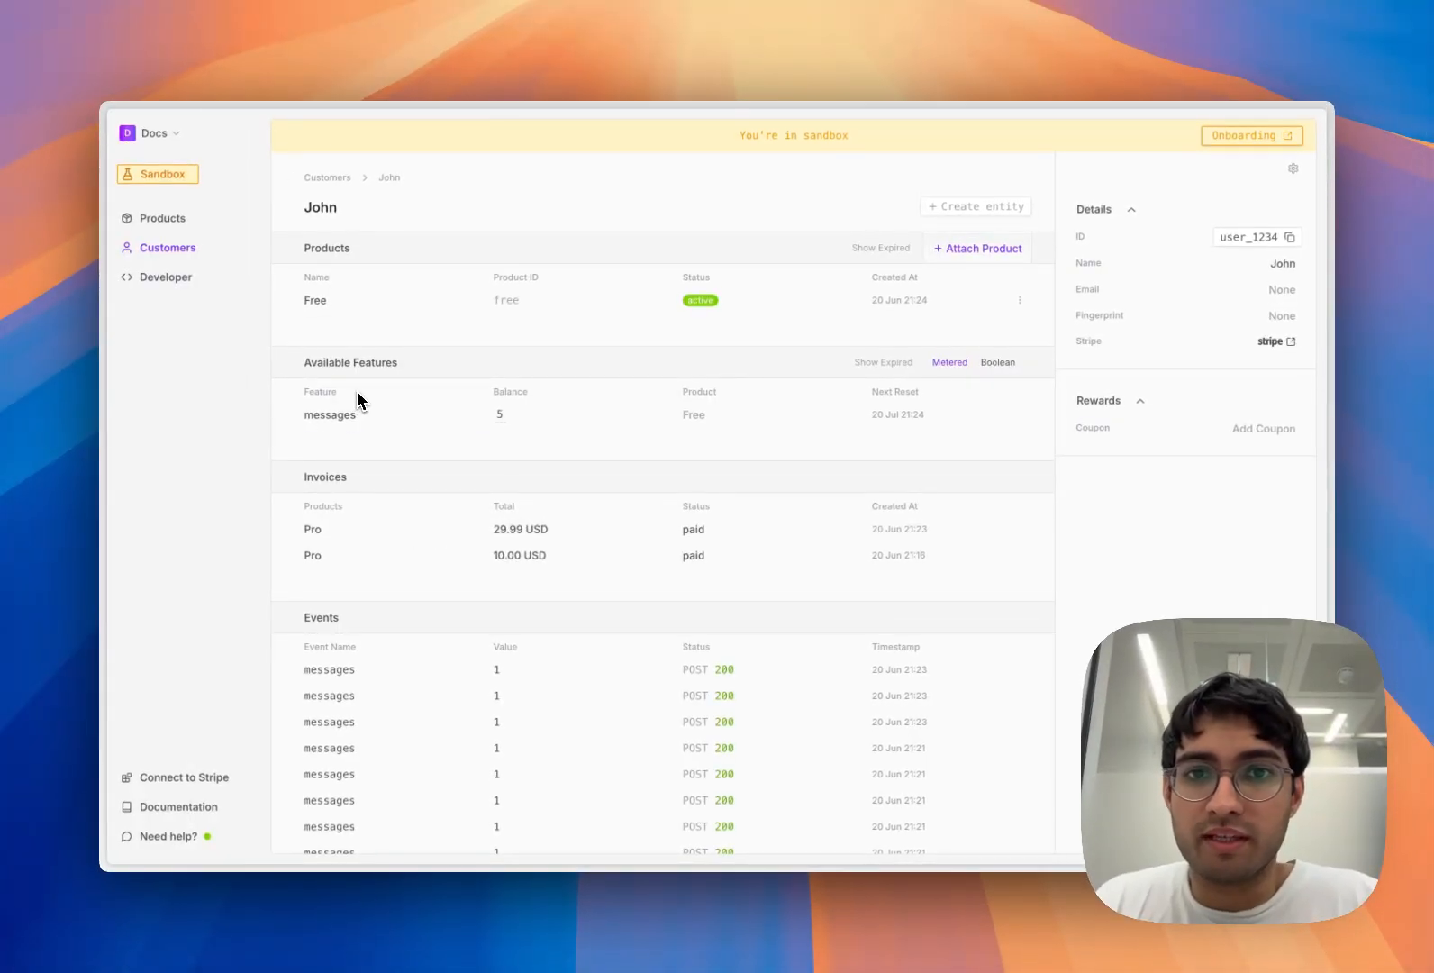
- View John's messages balance of 100 and his Ultra product with 100 messages at $30 monthly
{"action": "left_click", "coordinate": [162, 218]}
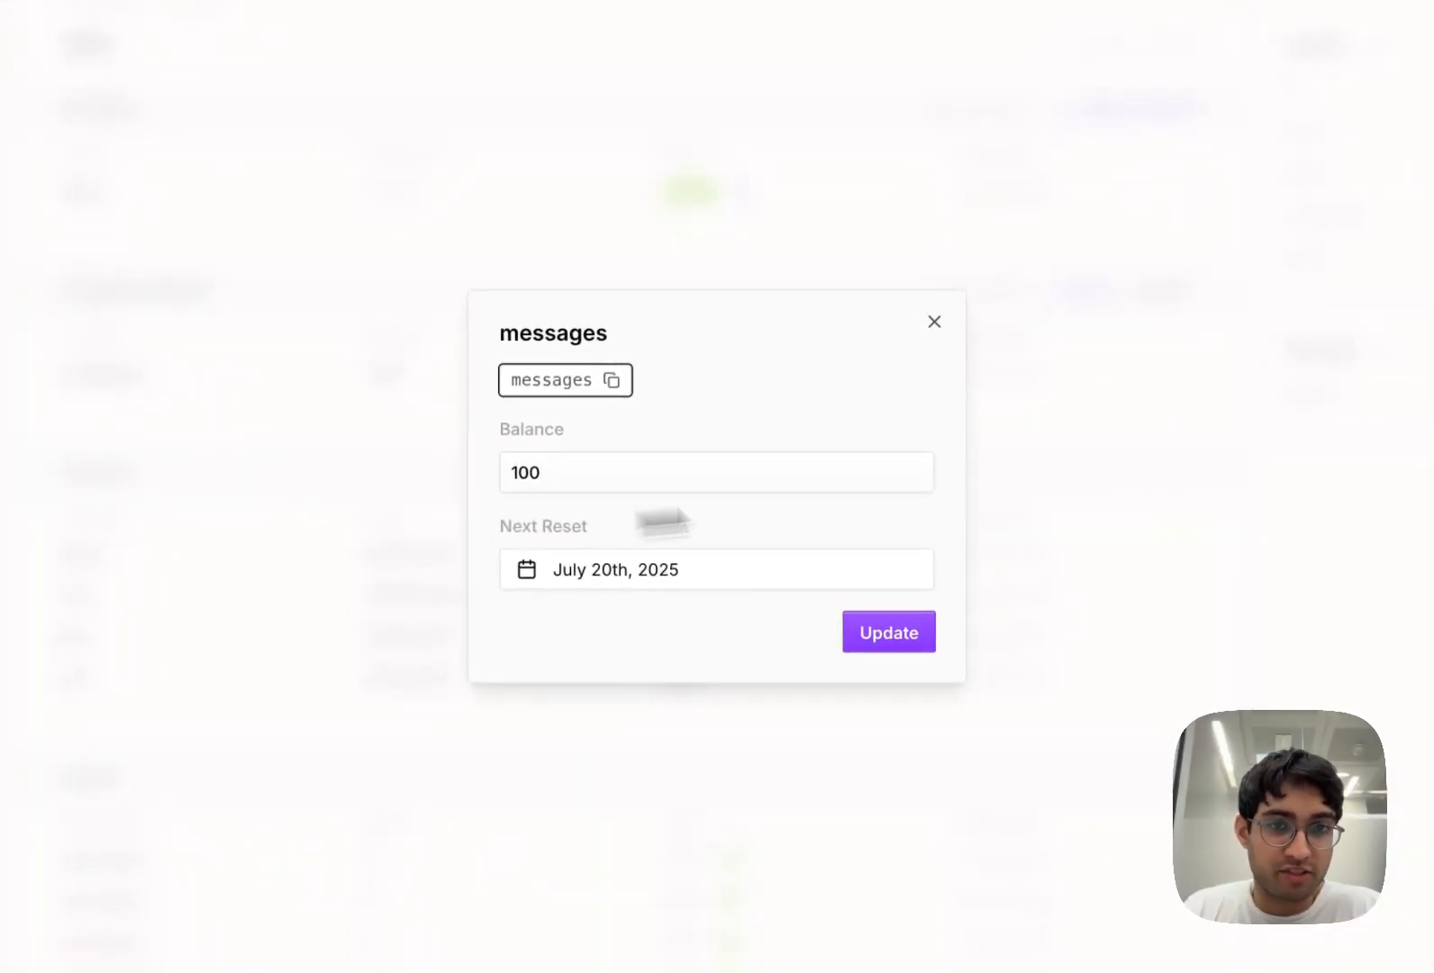
{"action": "left_click", "coordinate": [888, 630]}
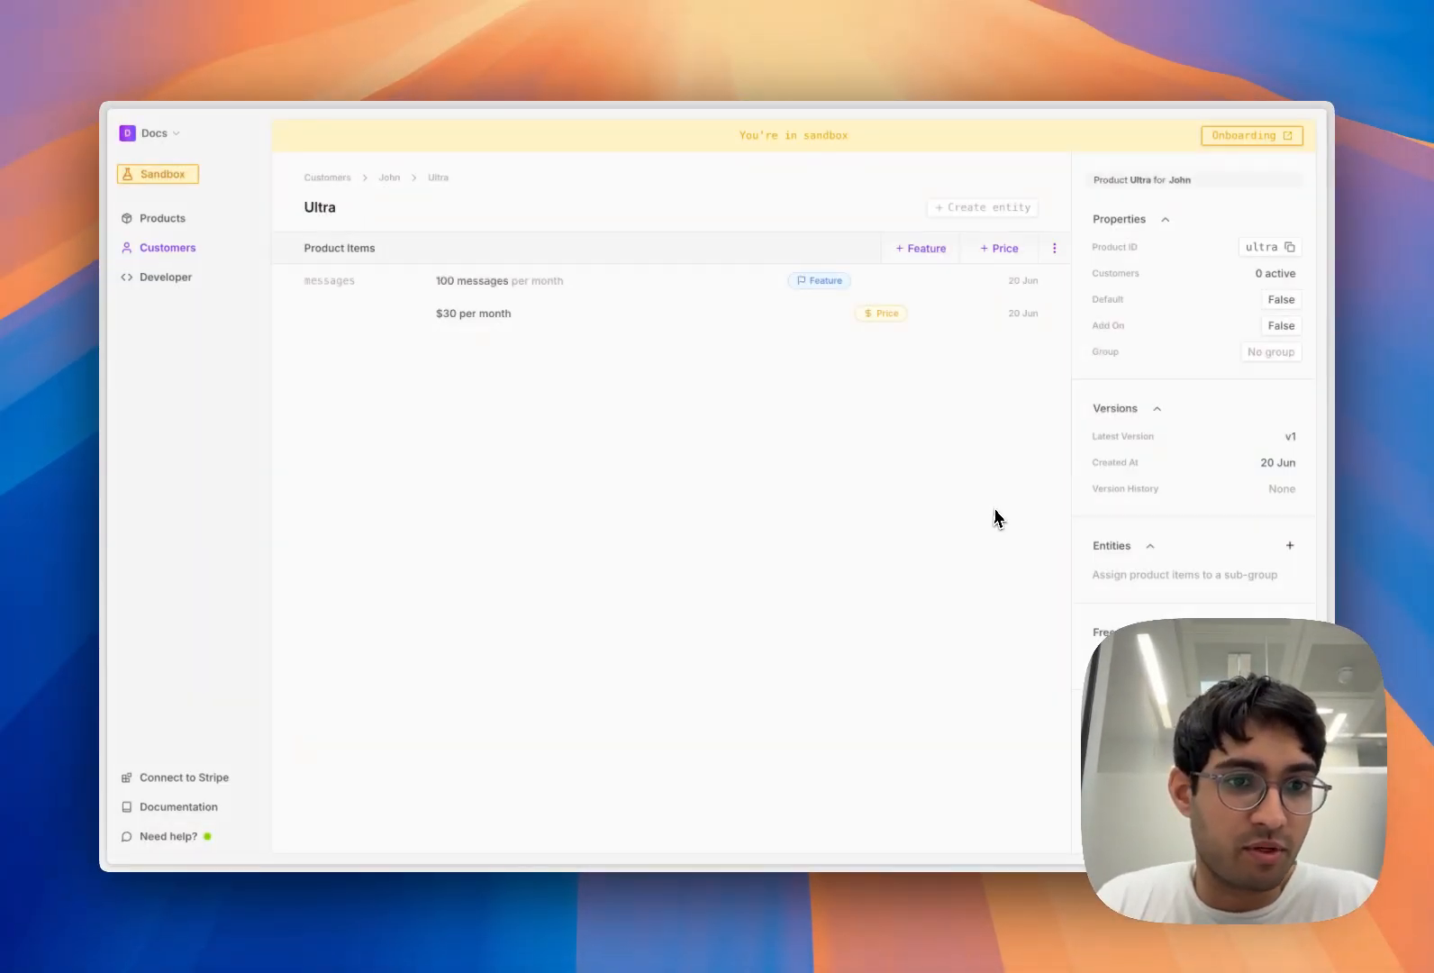
- From Products > Features, start a new blank Credit System form
{"action": "left_click", "coordinate": [162, 218]}
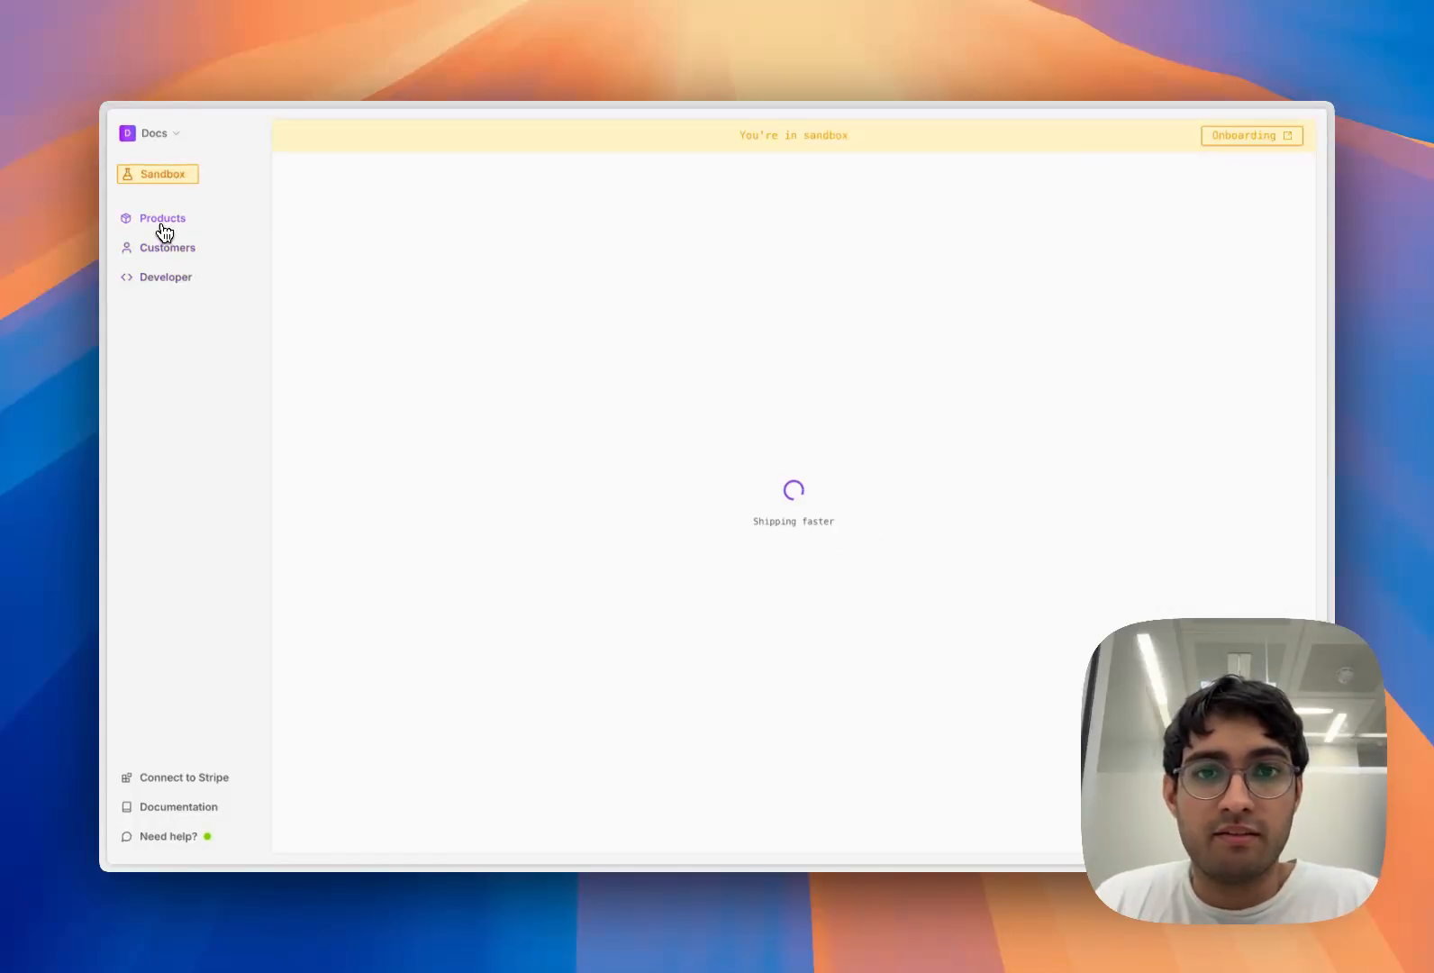
{"action": "left_click", "coordinate": [162, 218]}
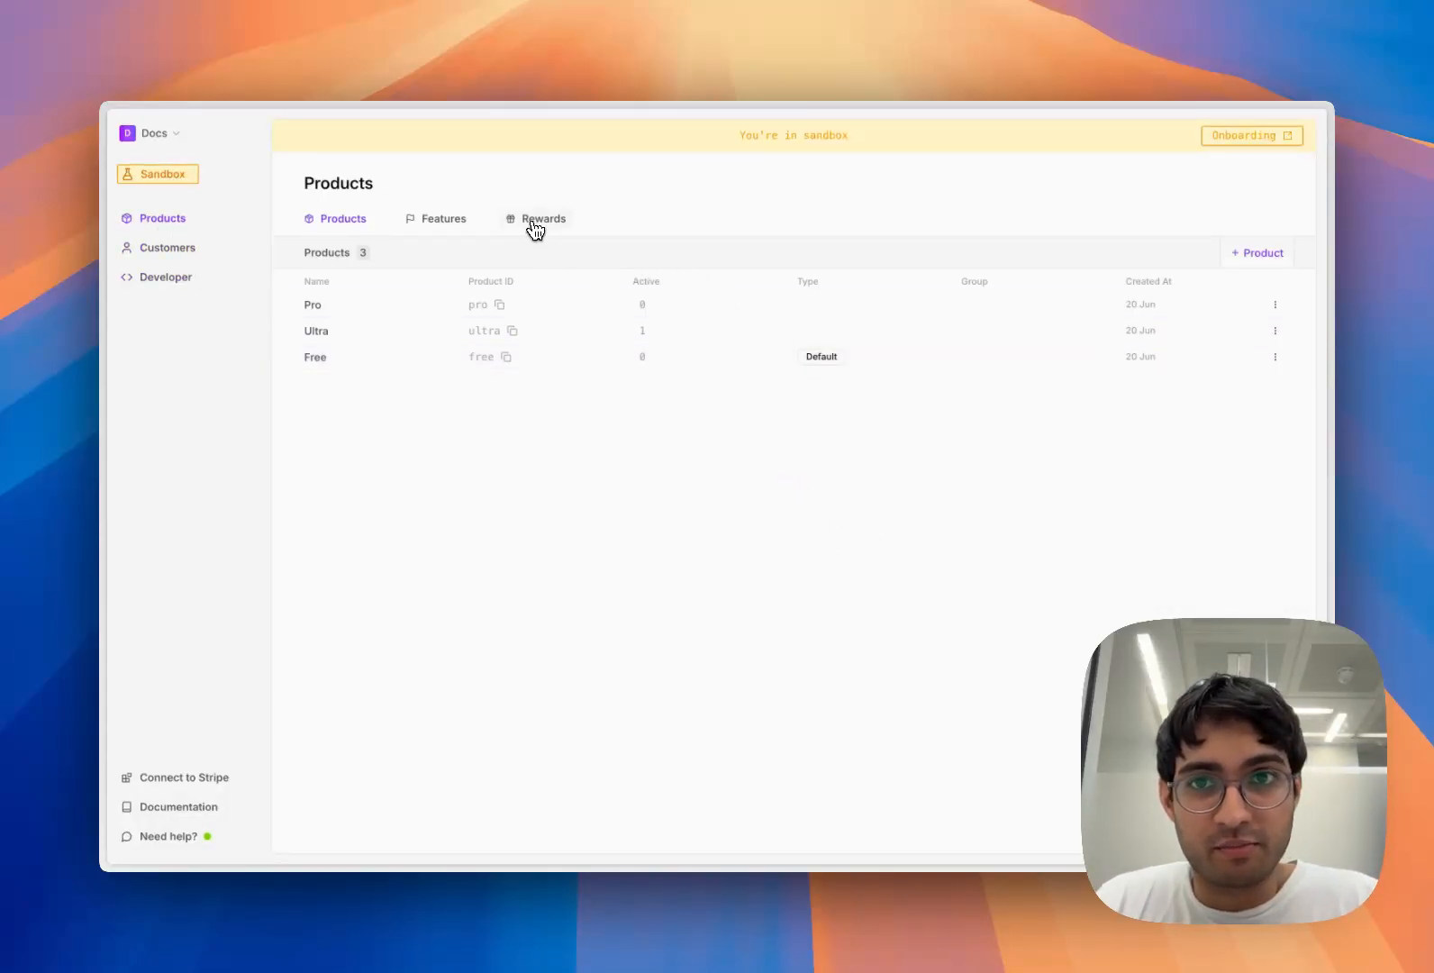
{"action": "left_click", "coordinate": [443, 218]}
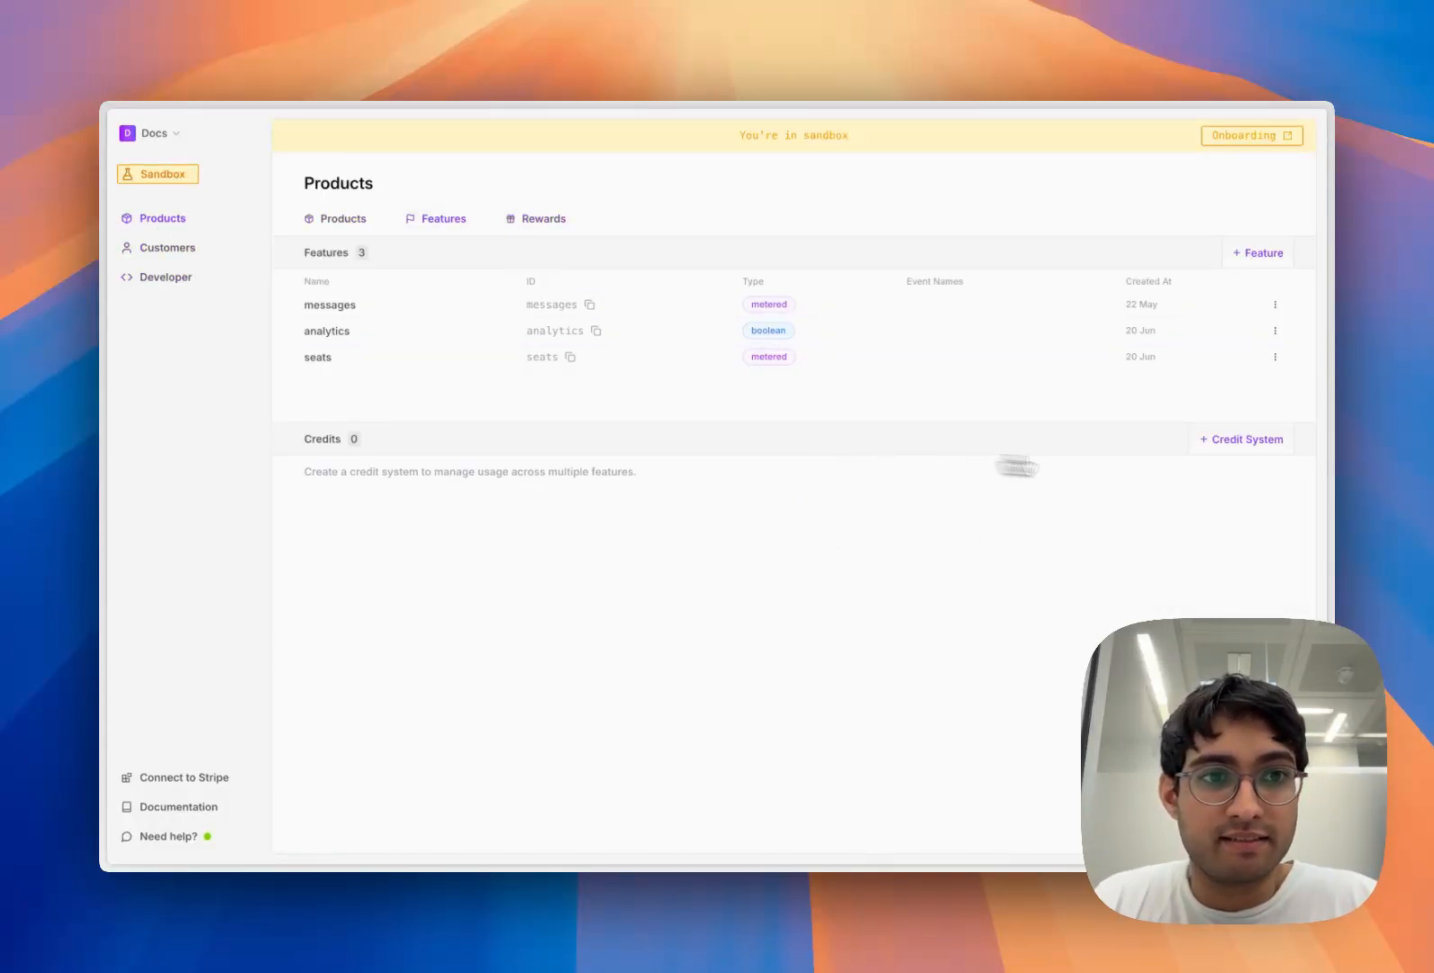
{"action": "left_click", "coordinate": [1241, 439]}
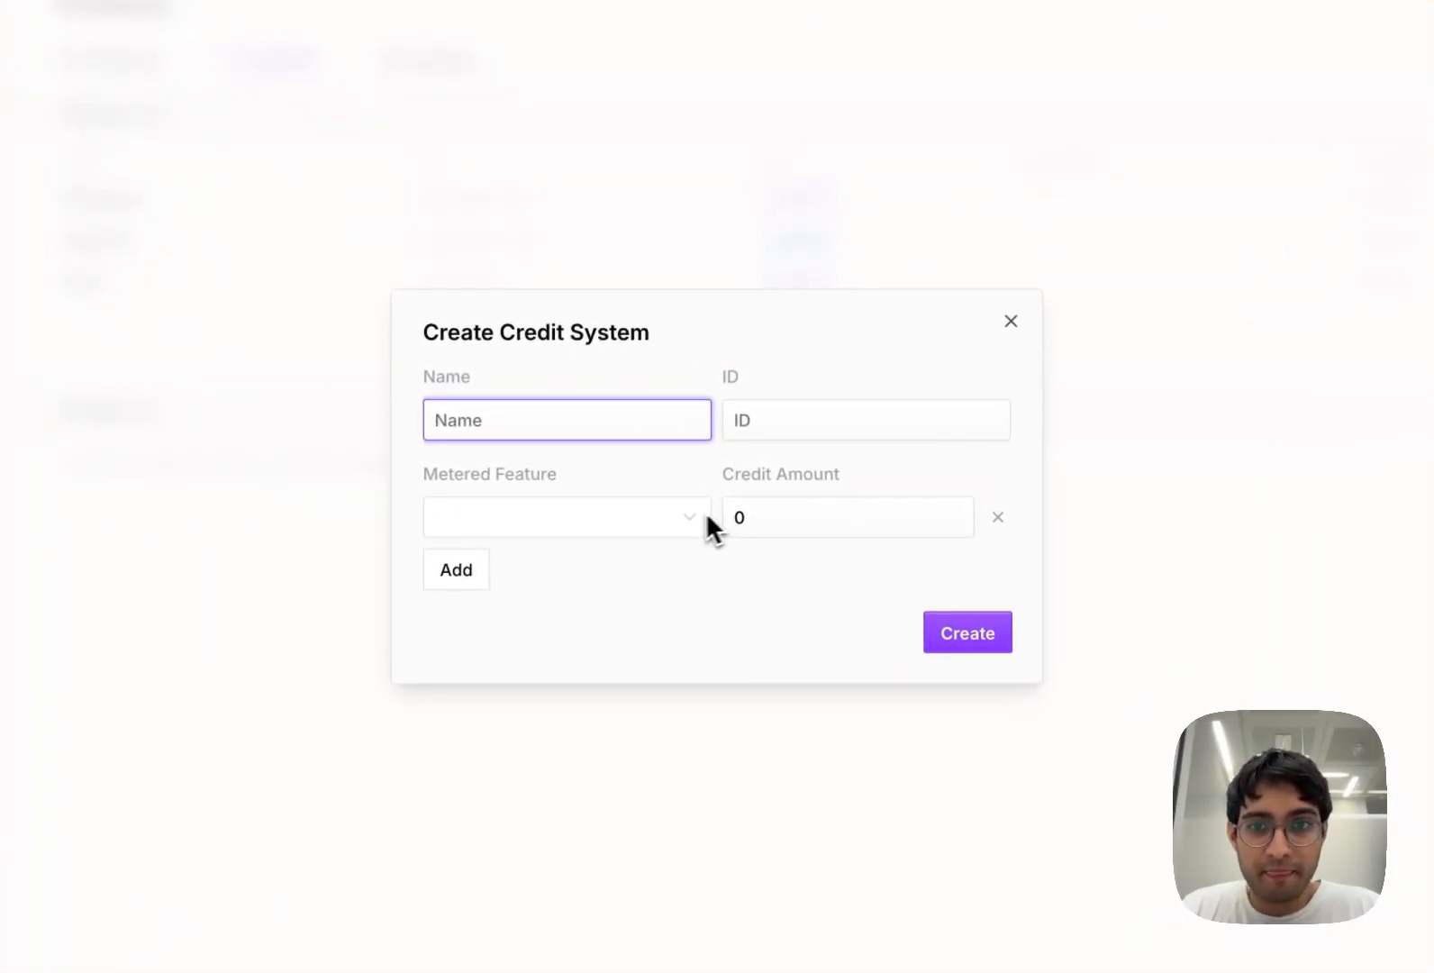